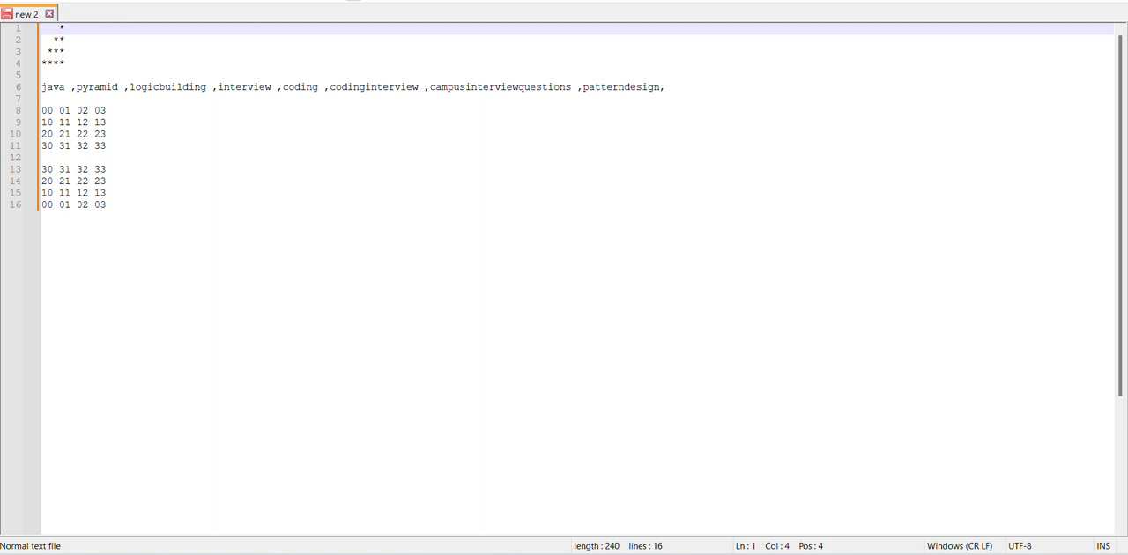
- Walk through the four-row star pyramid and the row-column number grids in Notepad++
left_click(75, 64)
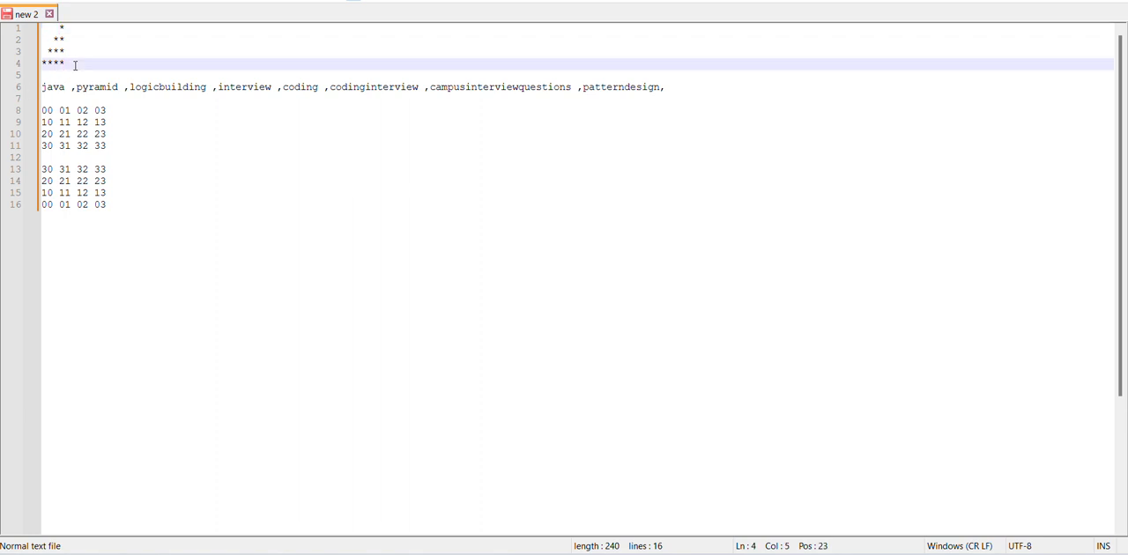
left_click_drag(65, 64, 62, 28)
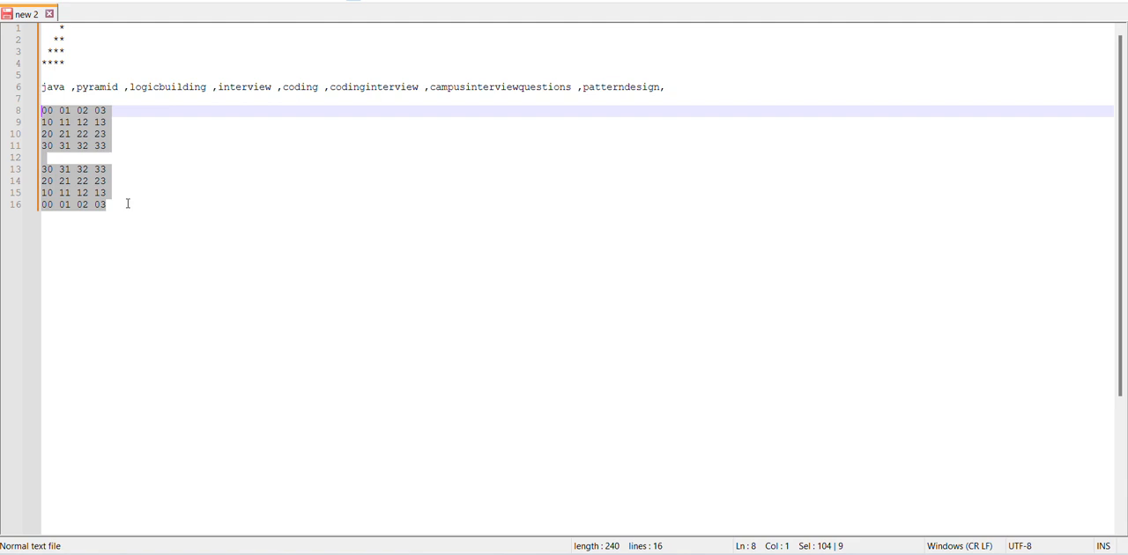
left_click(115, 157)
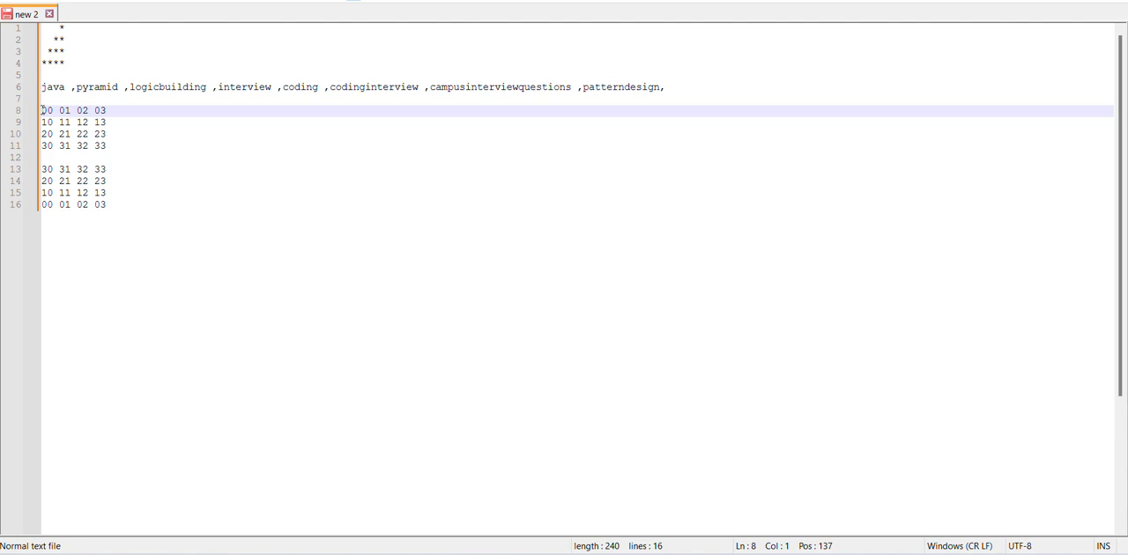
left_click_drag(42, 110, 106, 146)
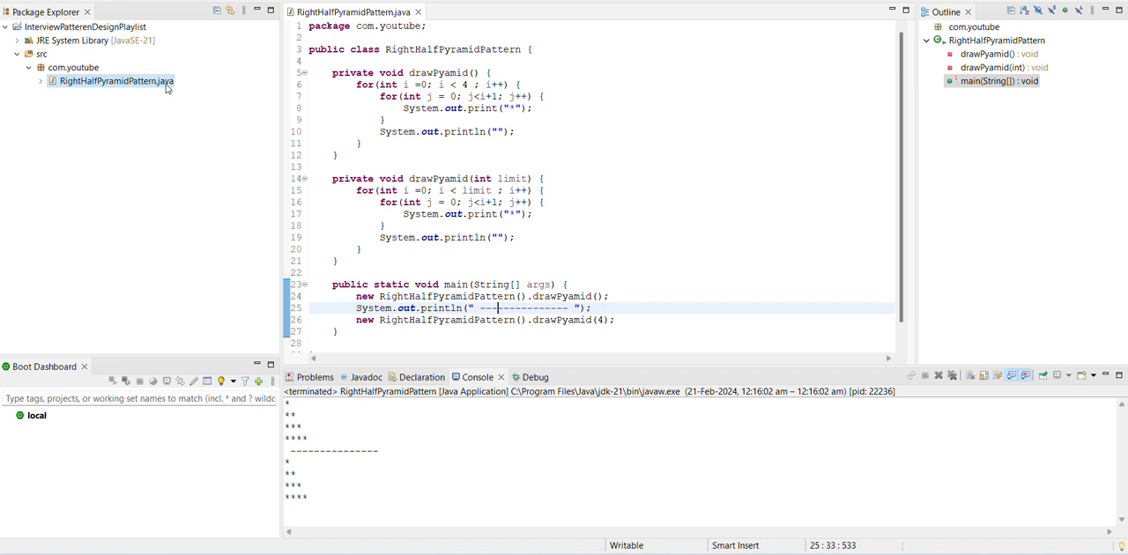
- Create the public class LeftHalfPyramidPattern under the com.youtube package
right_click(73, 67)
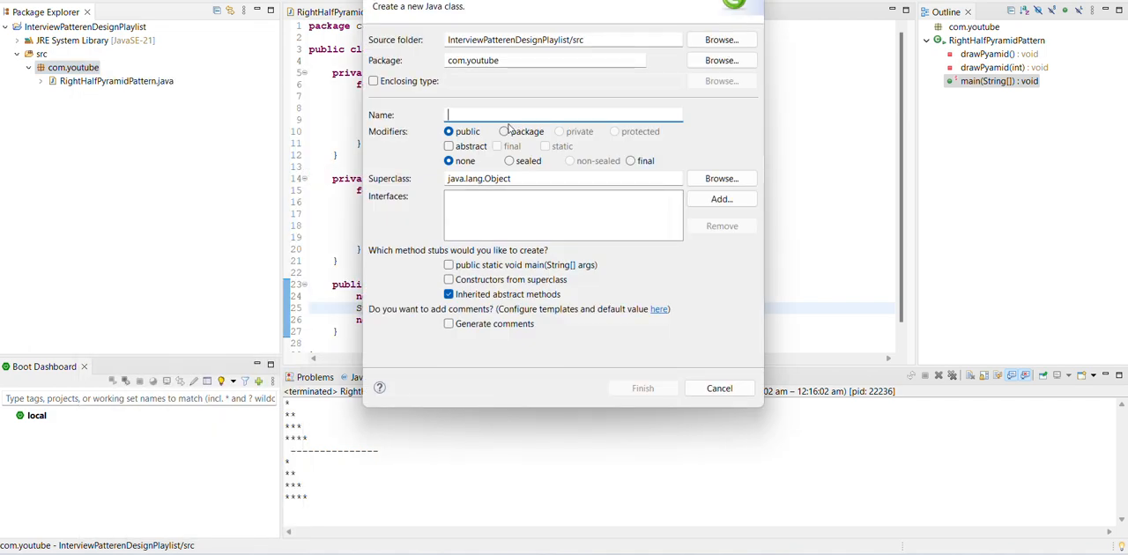
type("Hal")
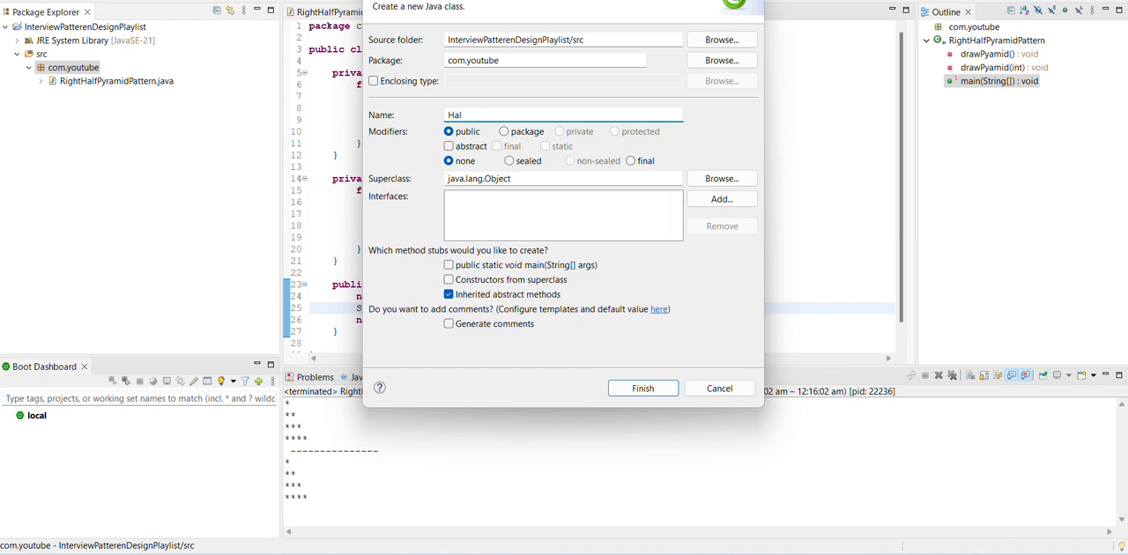
key("BackSpace")
type("Lef")
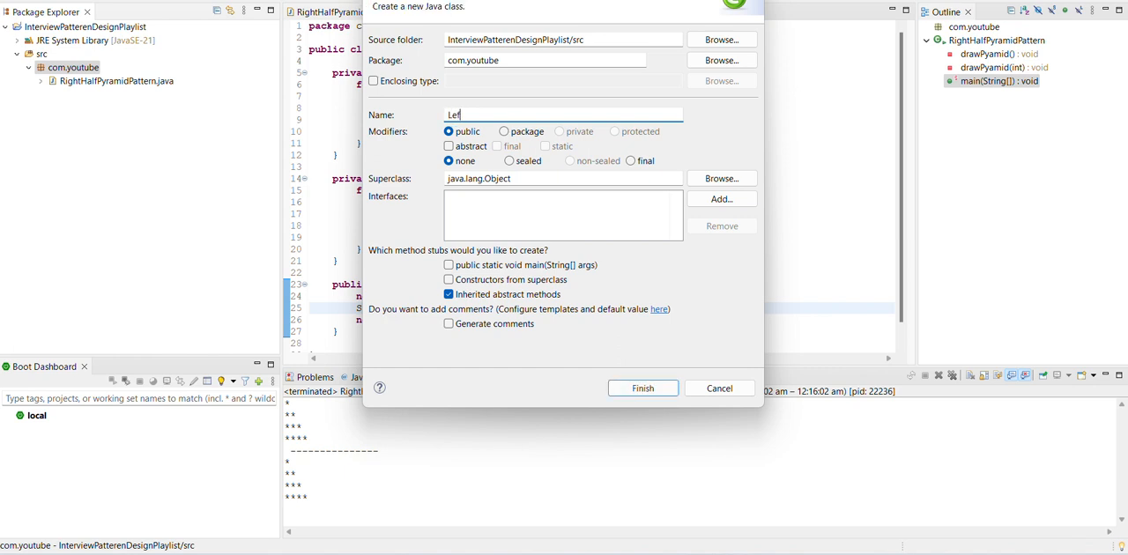
type("tHAlf")
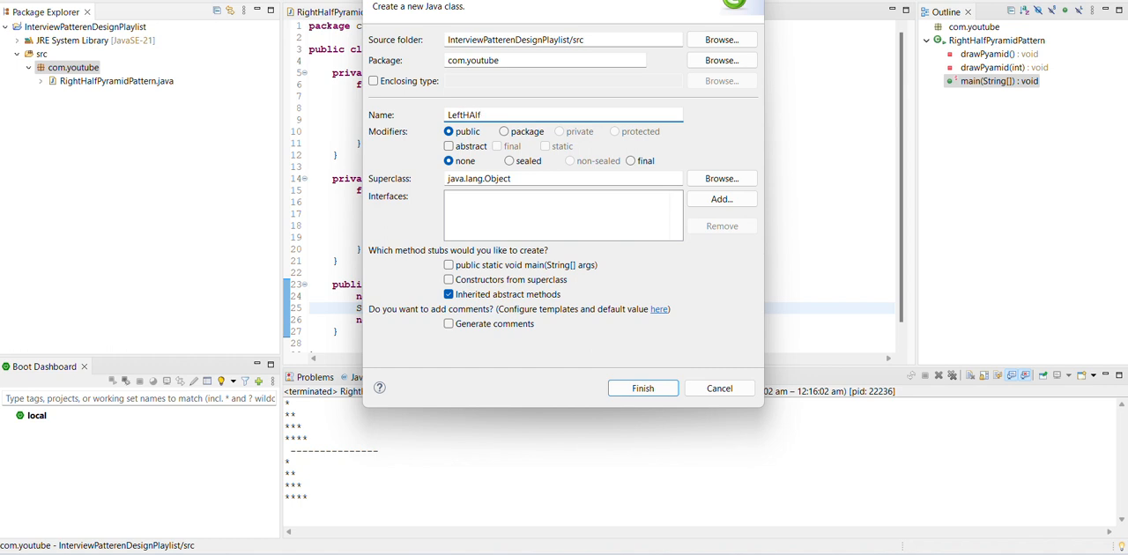
key("BackSpace")
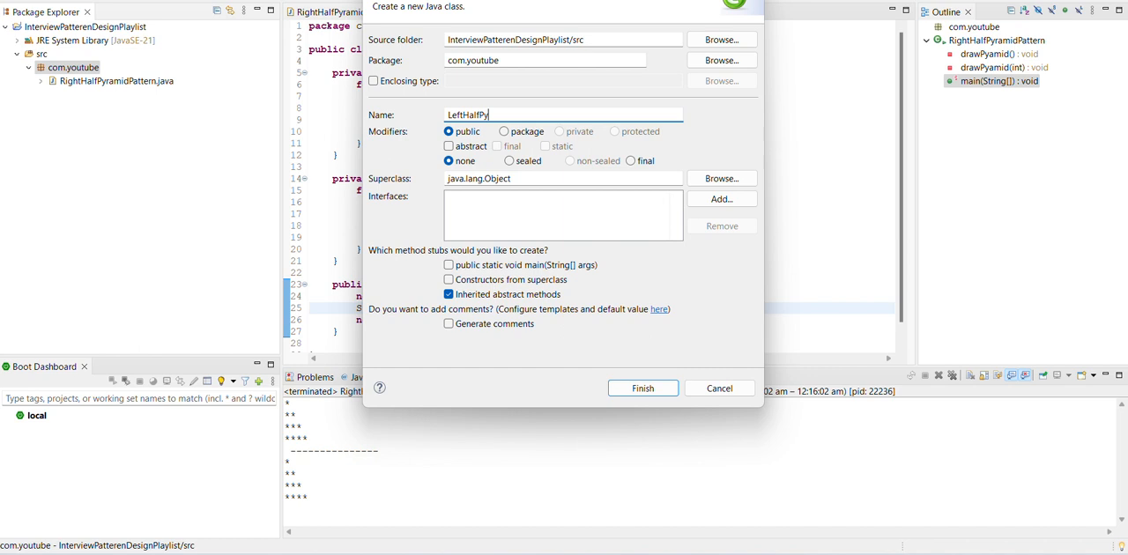
type("ramidPattern")
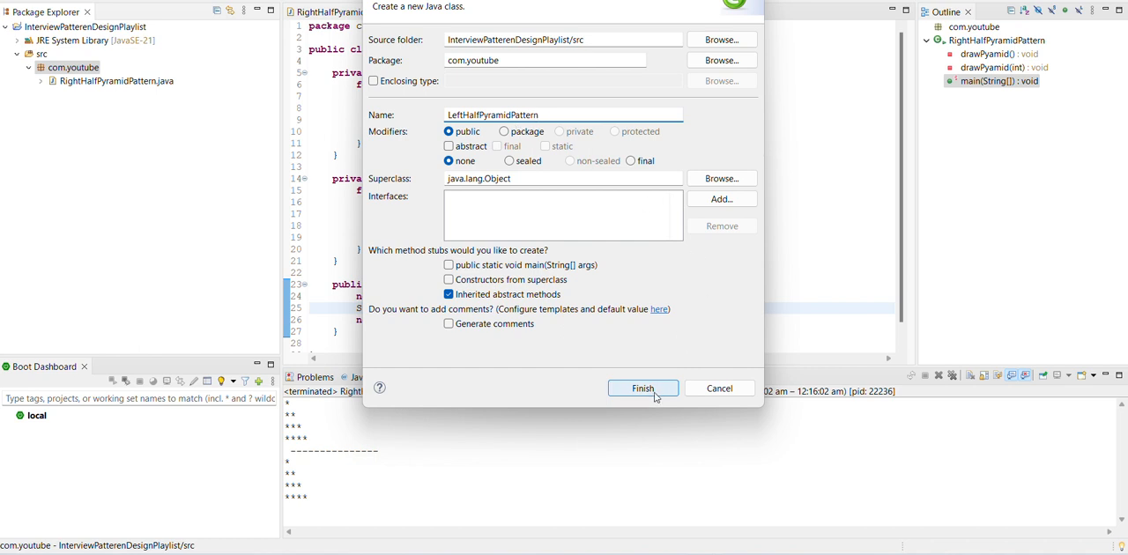
left_click(642, 388)
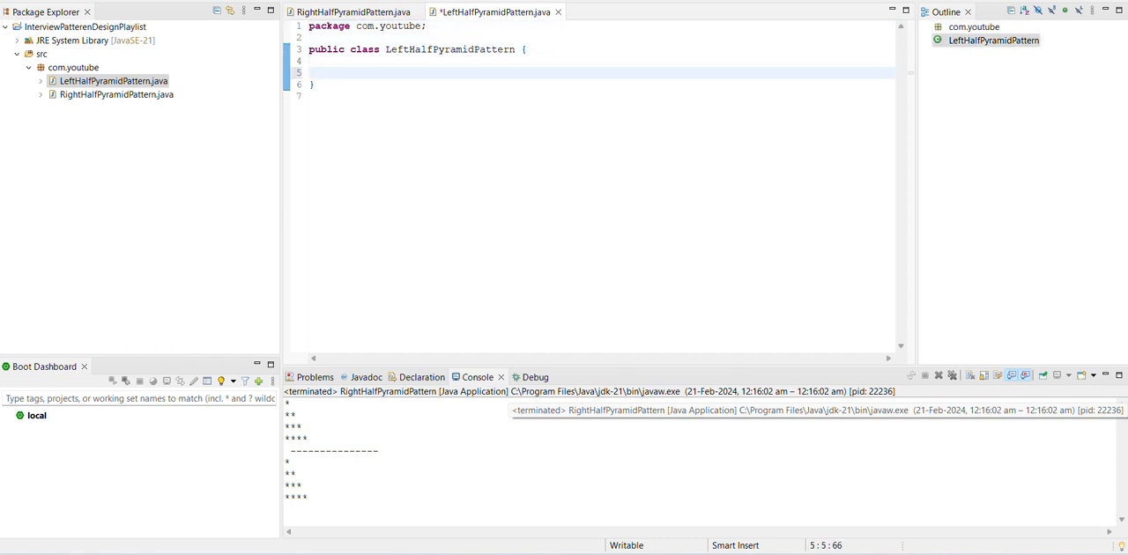
- Insert a main method via content assist and declare private void createPattern() above it
type("main(String[] args) {")
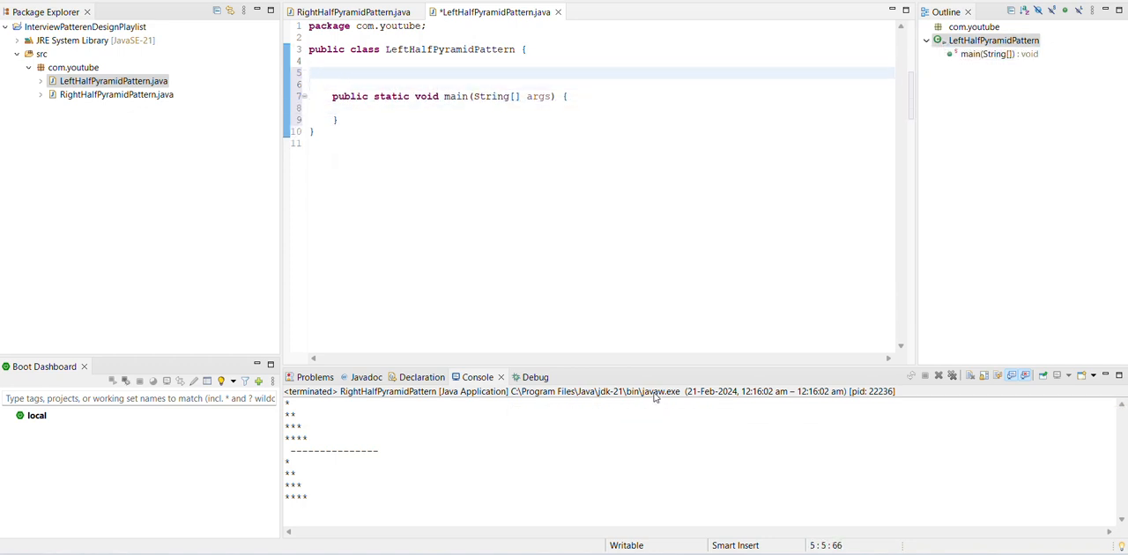
type("privat")
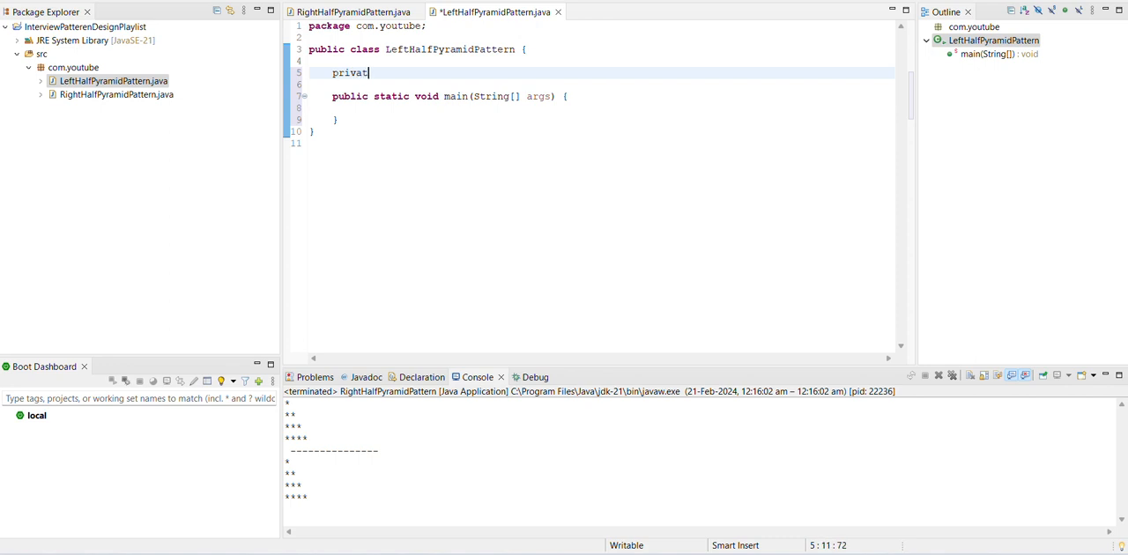
type("\" \"")
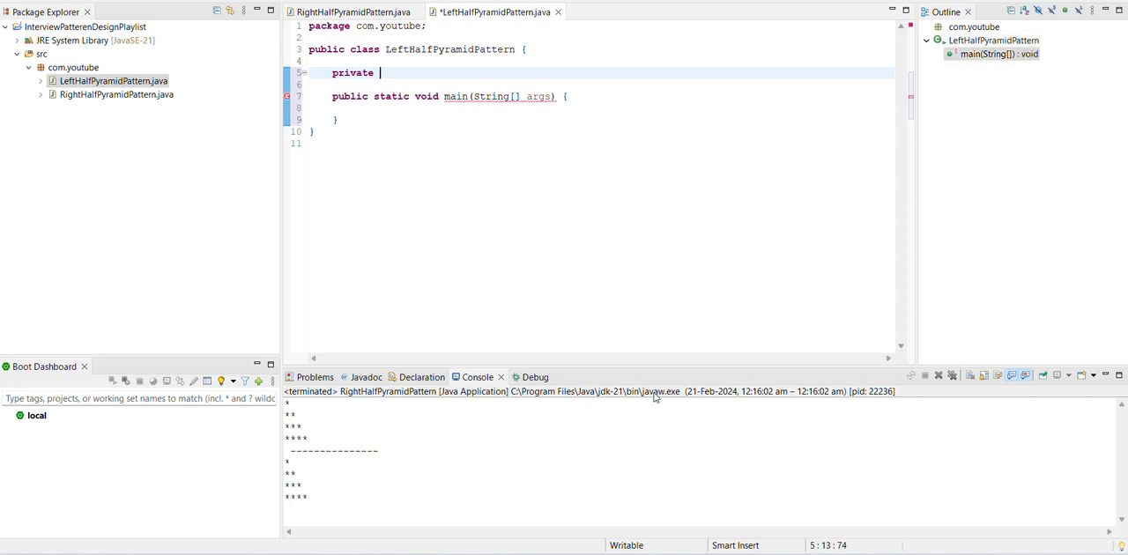
type("void")
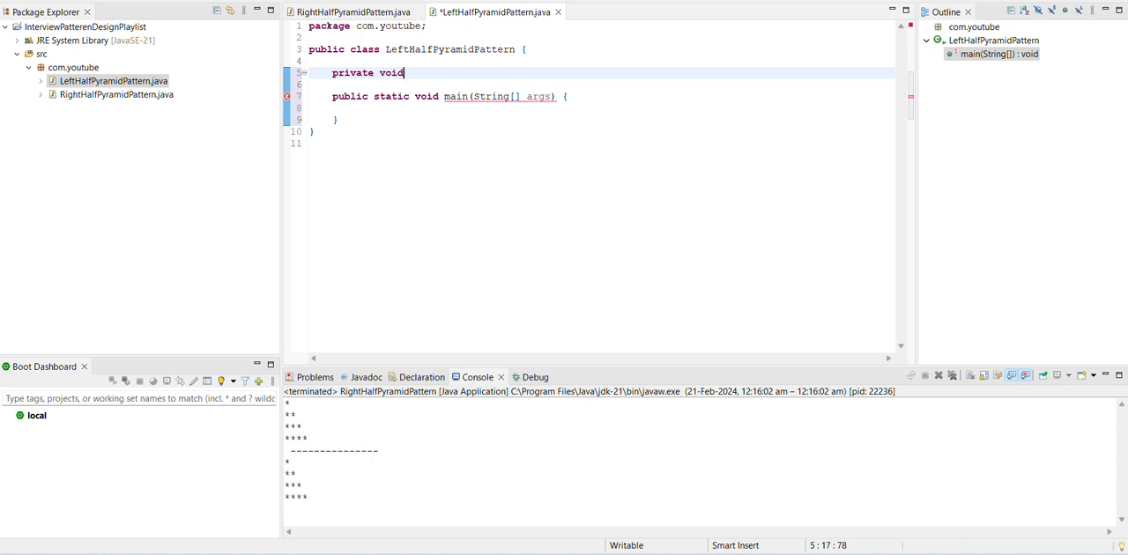
type("c")
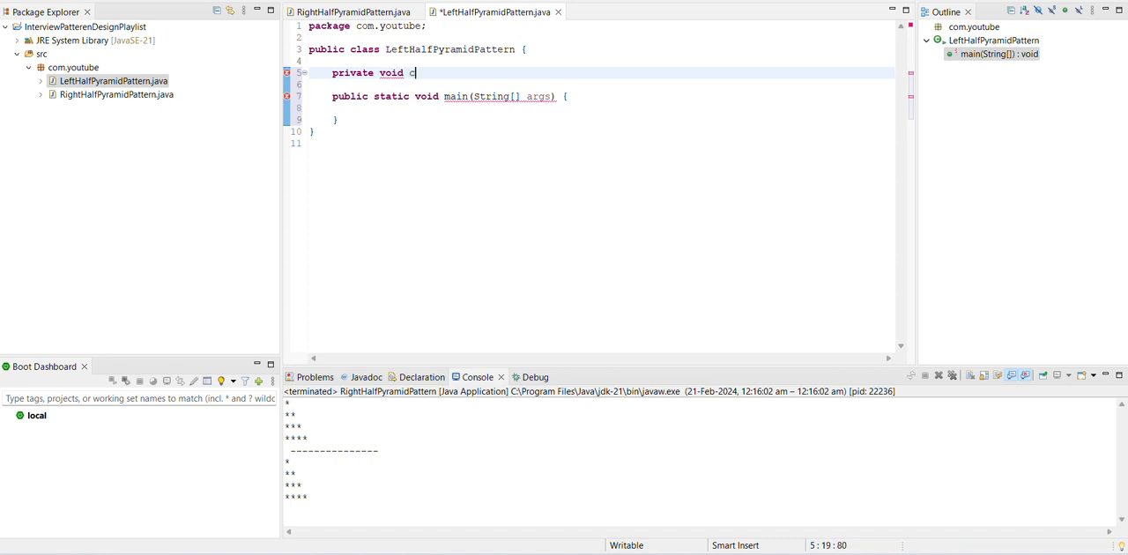
type("reate")
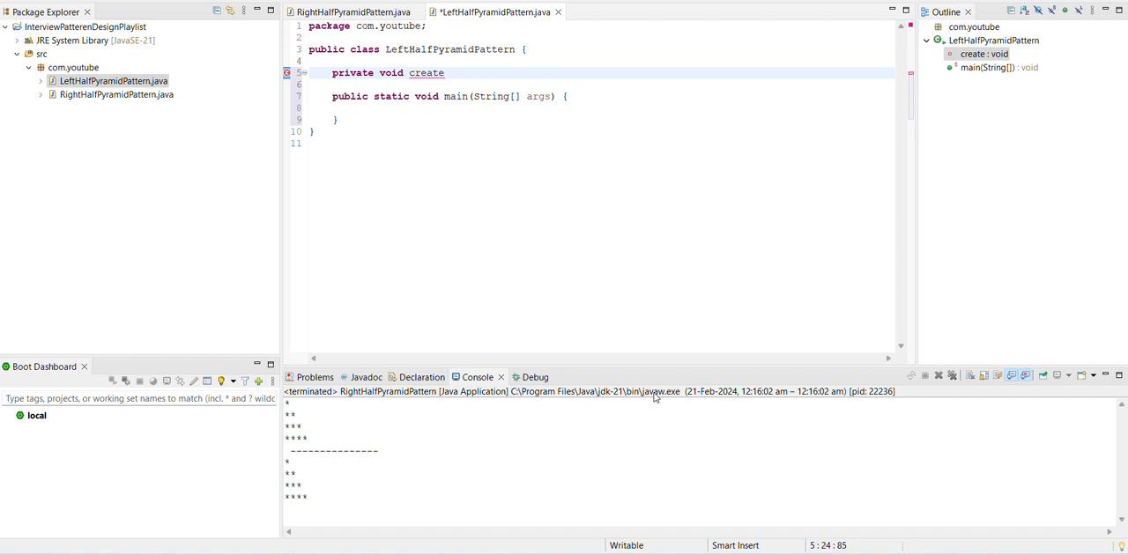
type("Patte")
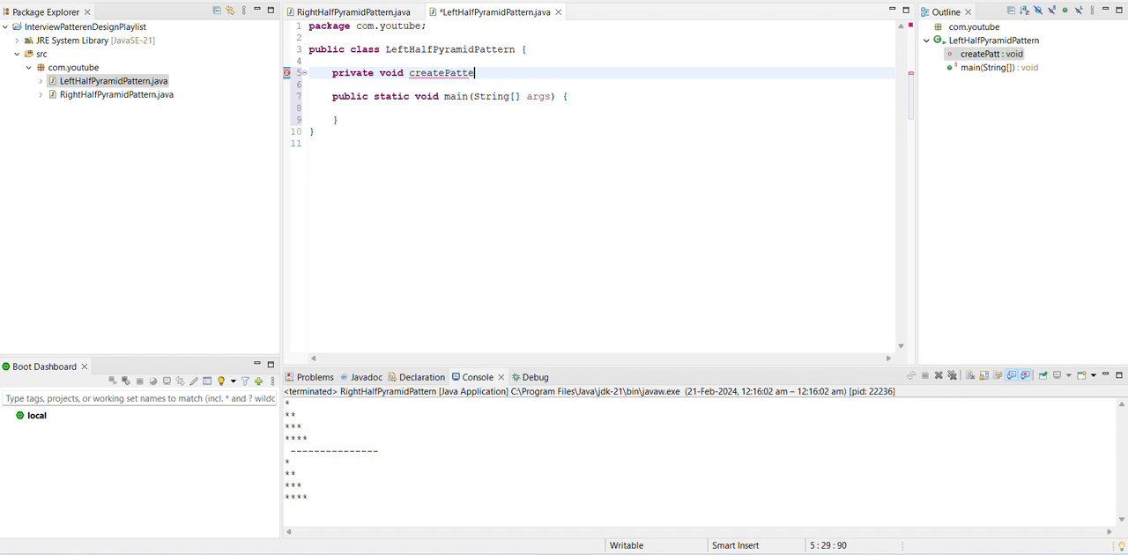
type("r")
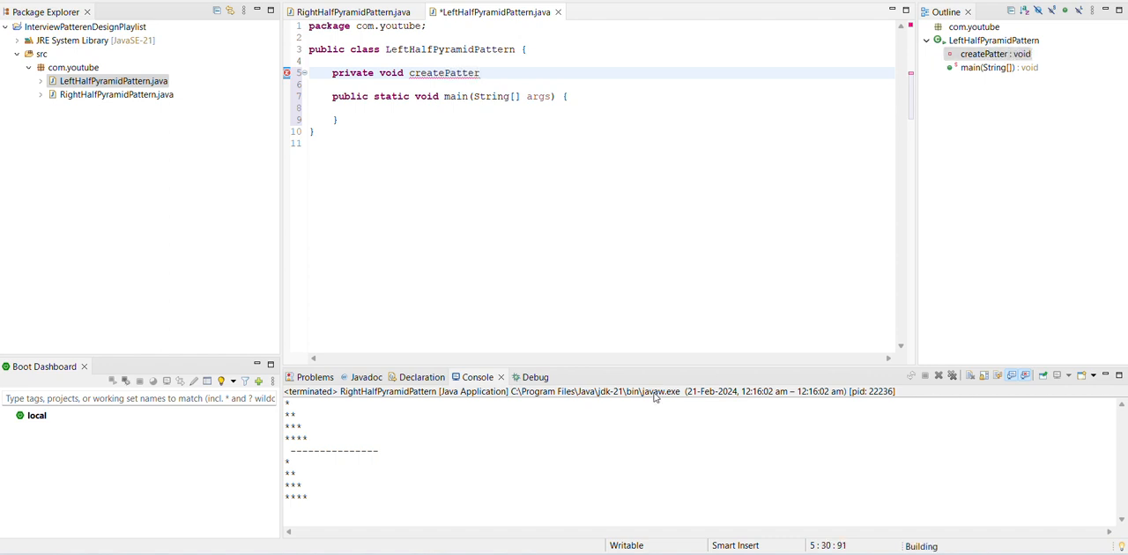
type("n")
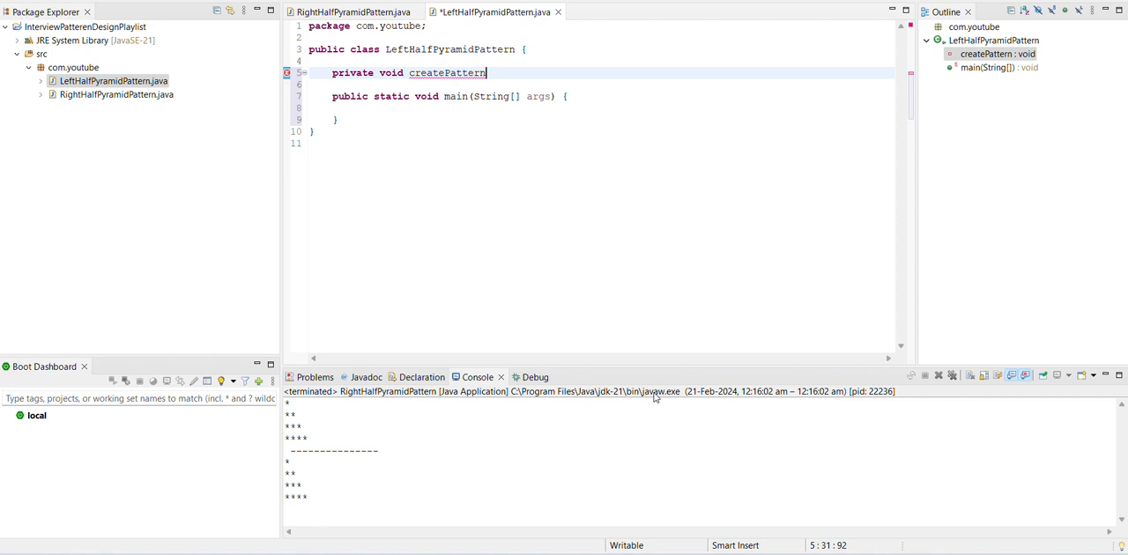
type("() {")
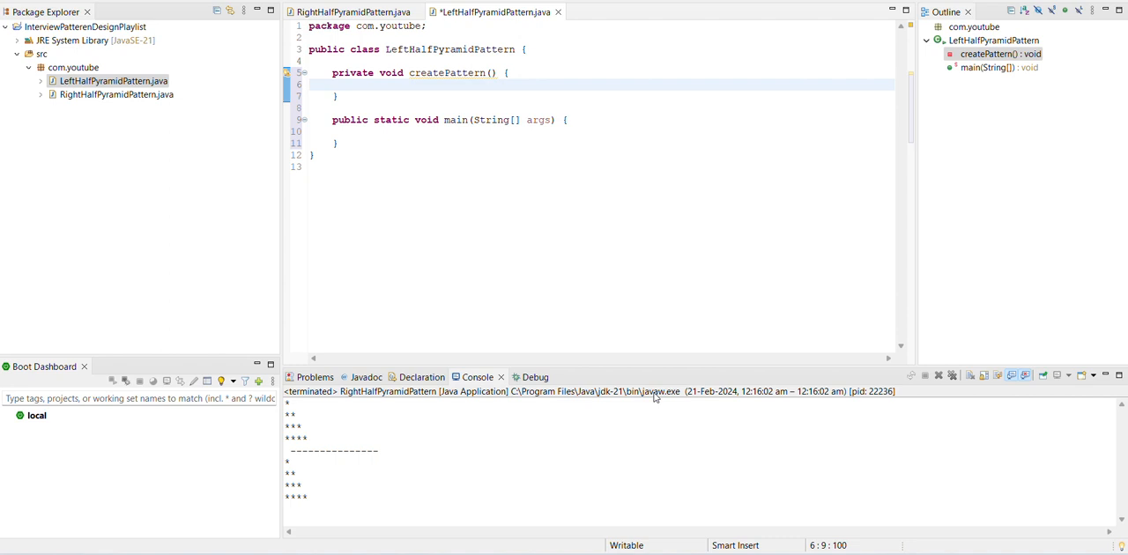
- Add an outer for loop in createPattern counting i down from 4 to 0
left_click(356, 84)
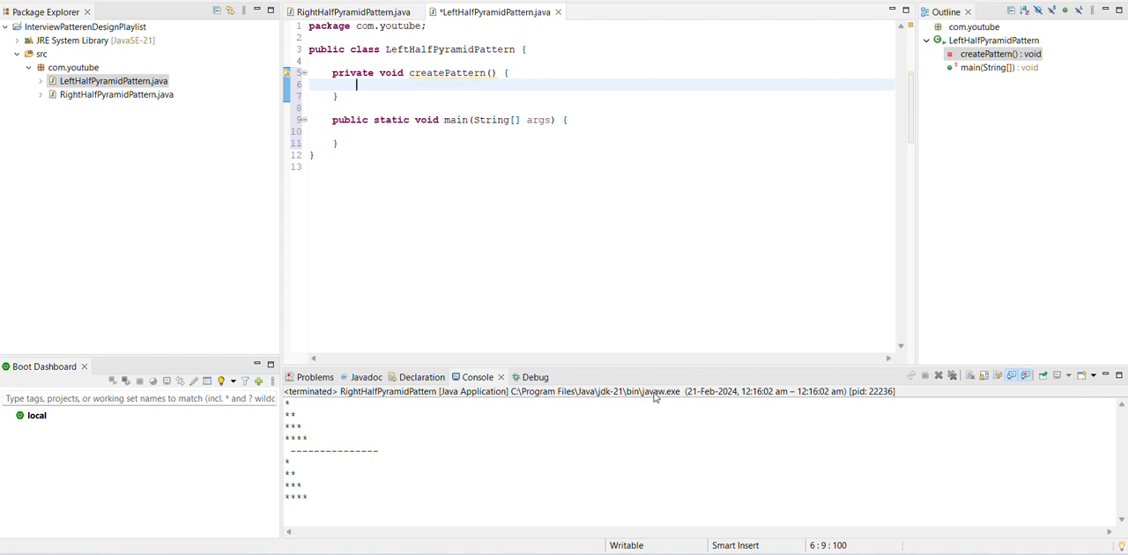
type("for")
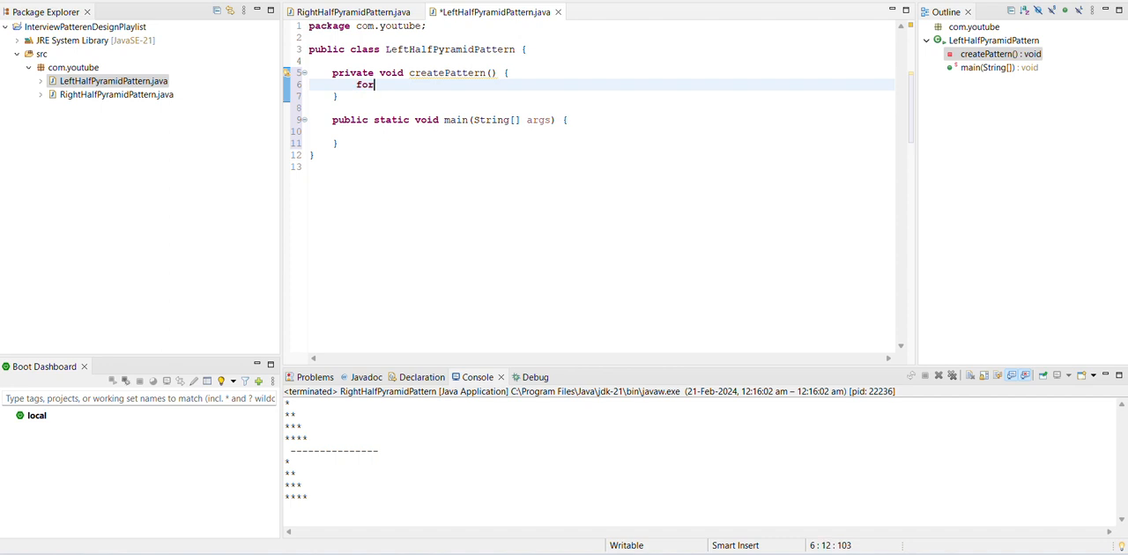
type("(int")
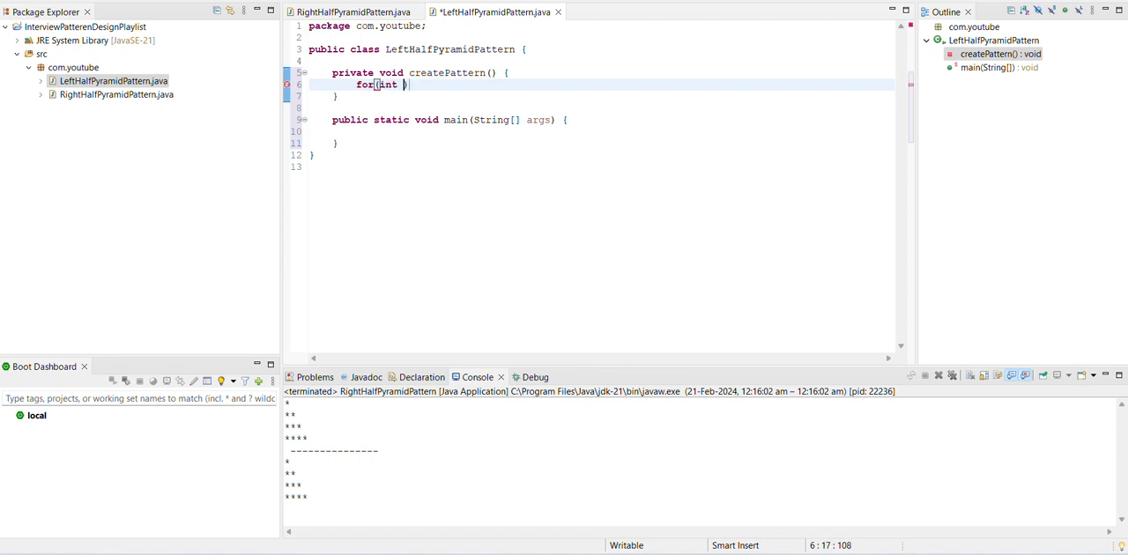
type("i =4")
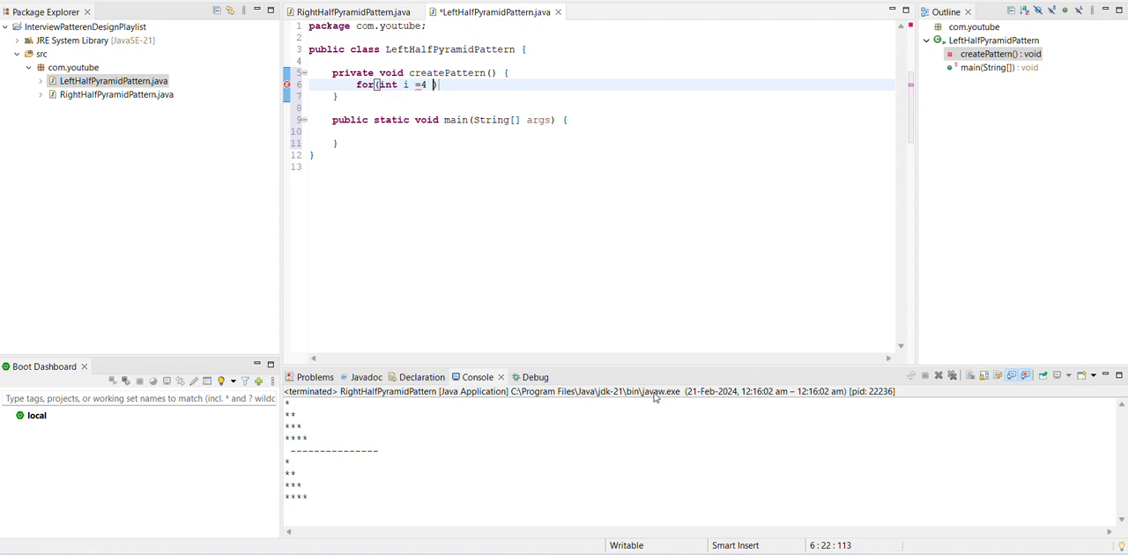
type(";")
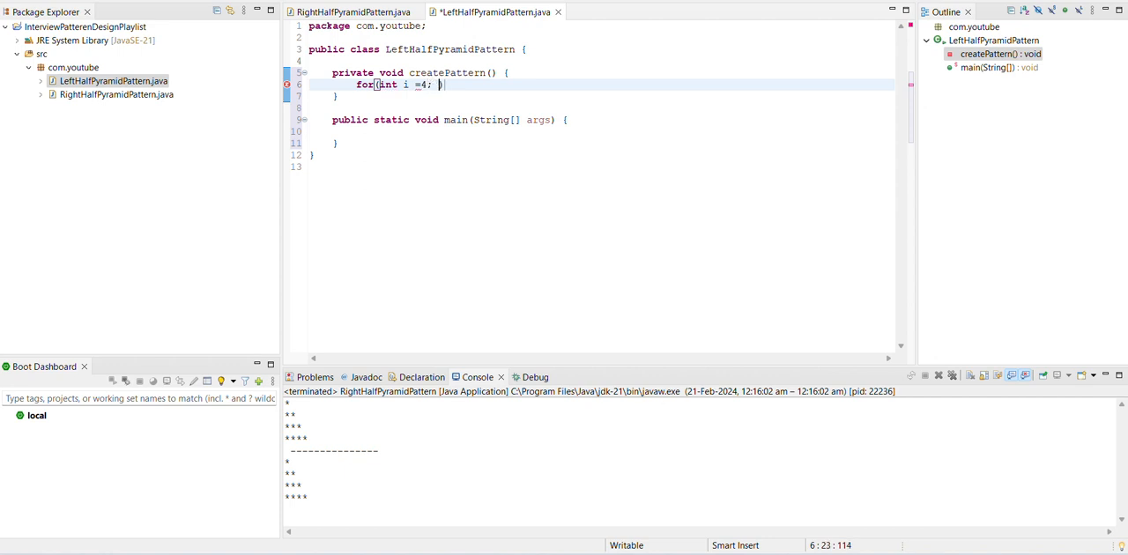
type("i >")
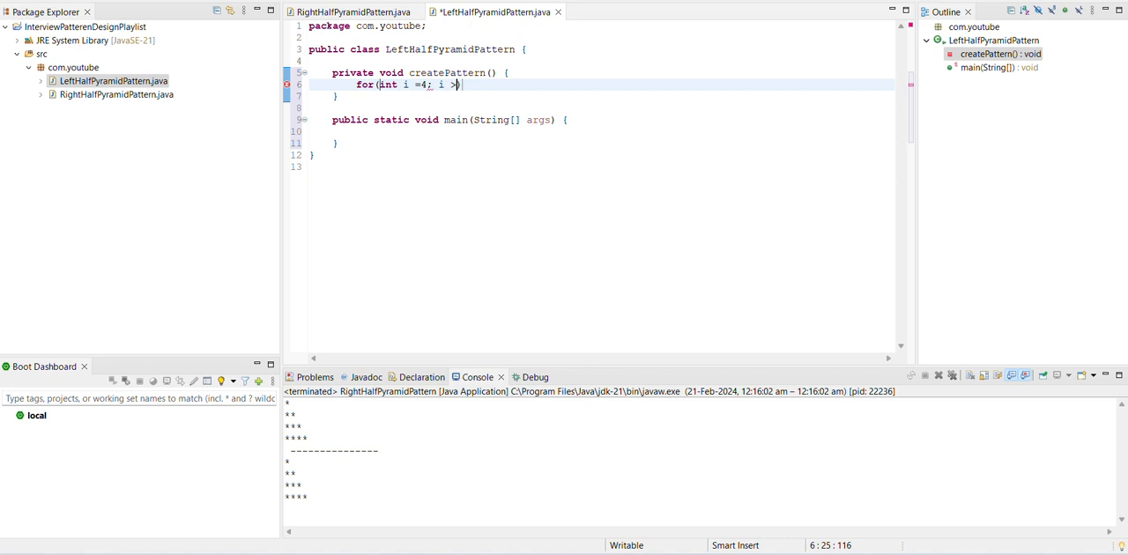
type("=")
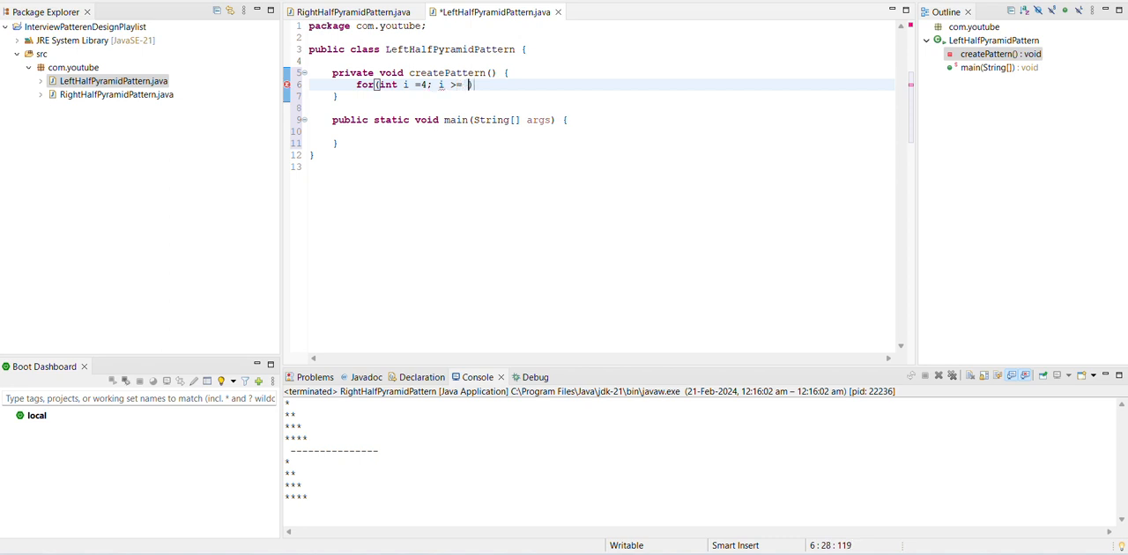
type("0 ;)")
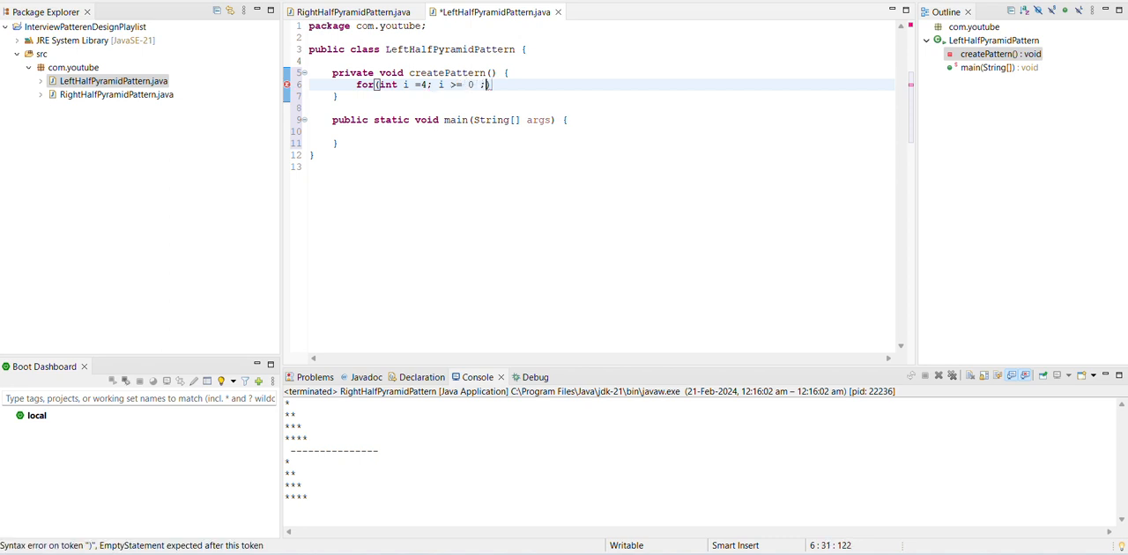
type("i")
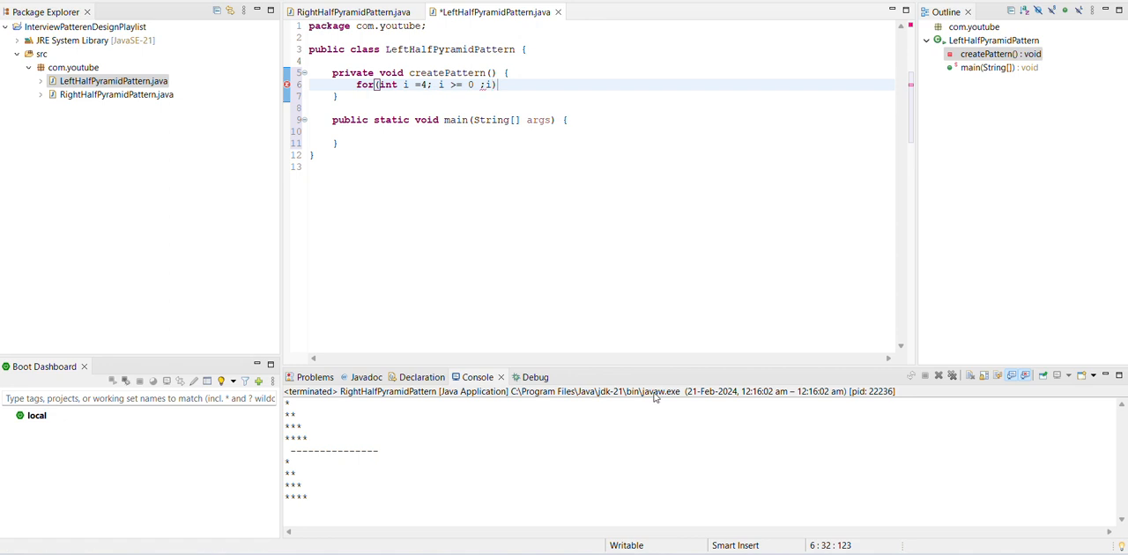
type("--")
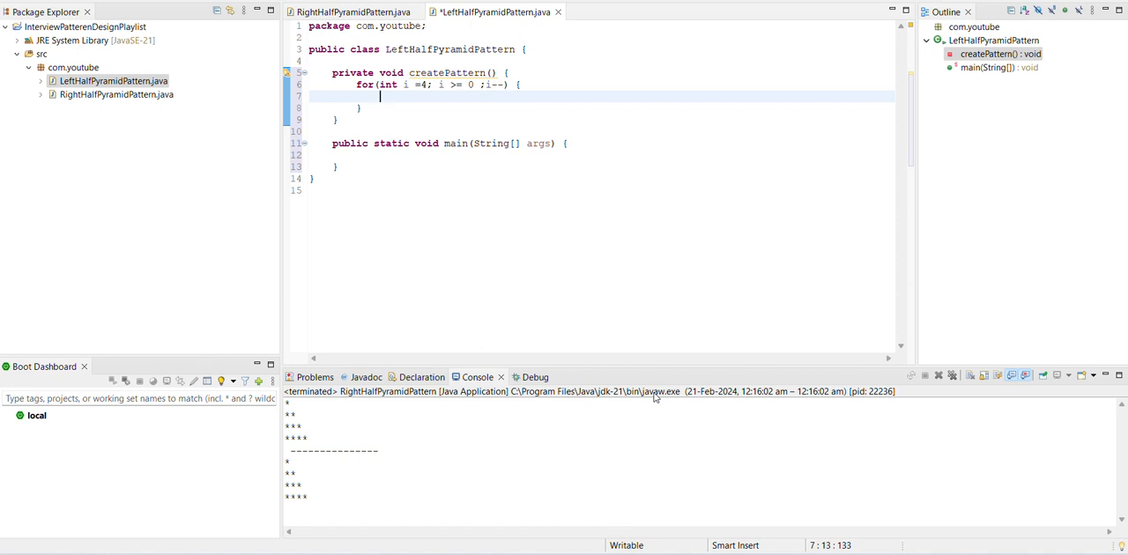
- Nest a for loop counting j from 0 up to 4 inside it
type("for(in")
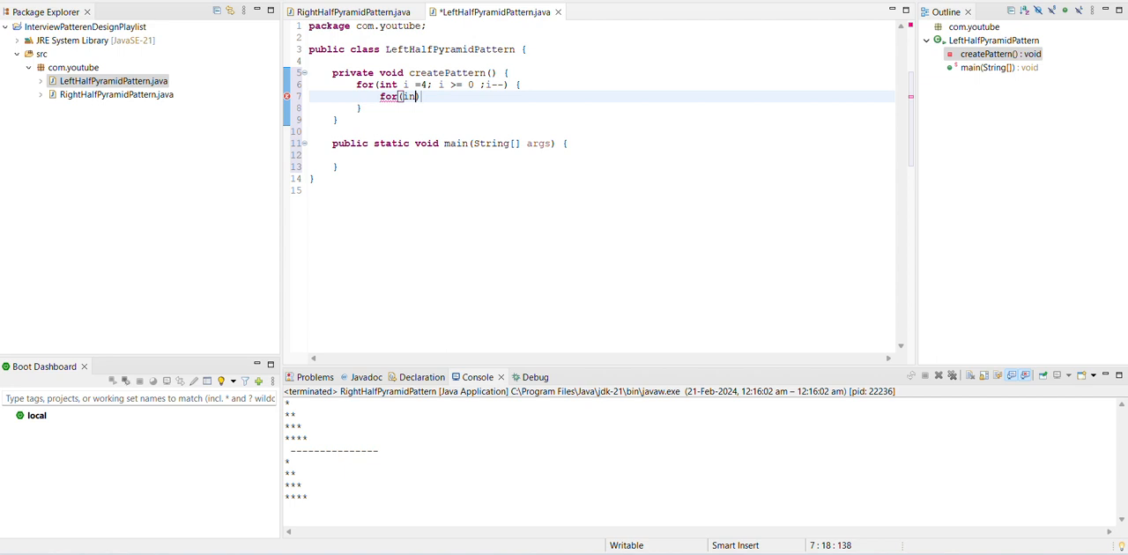
type("nt j")
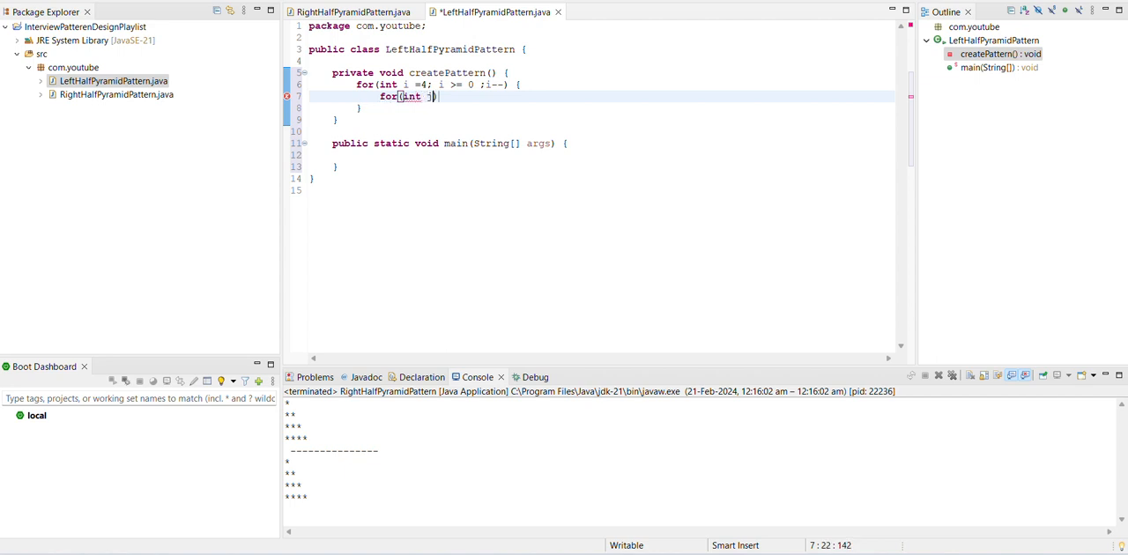
mouse_move(656, 398)
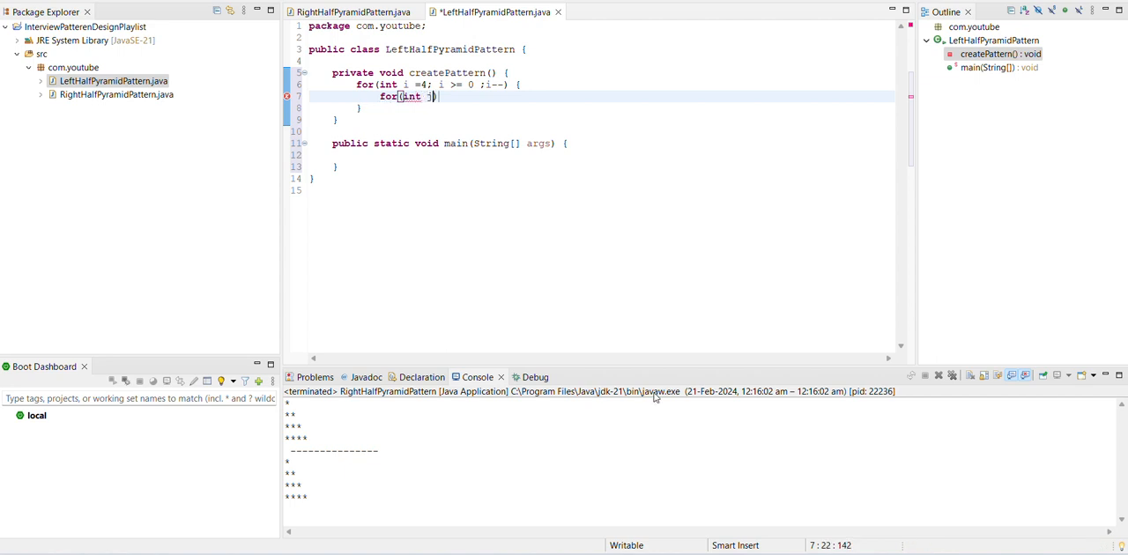
type("=0)")
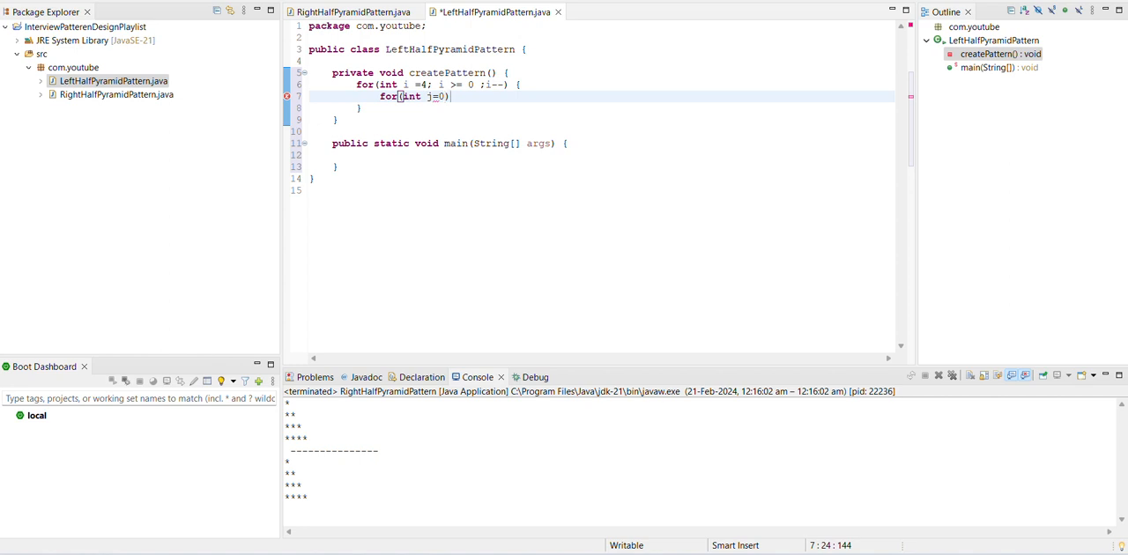
type(";j<=")
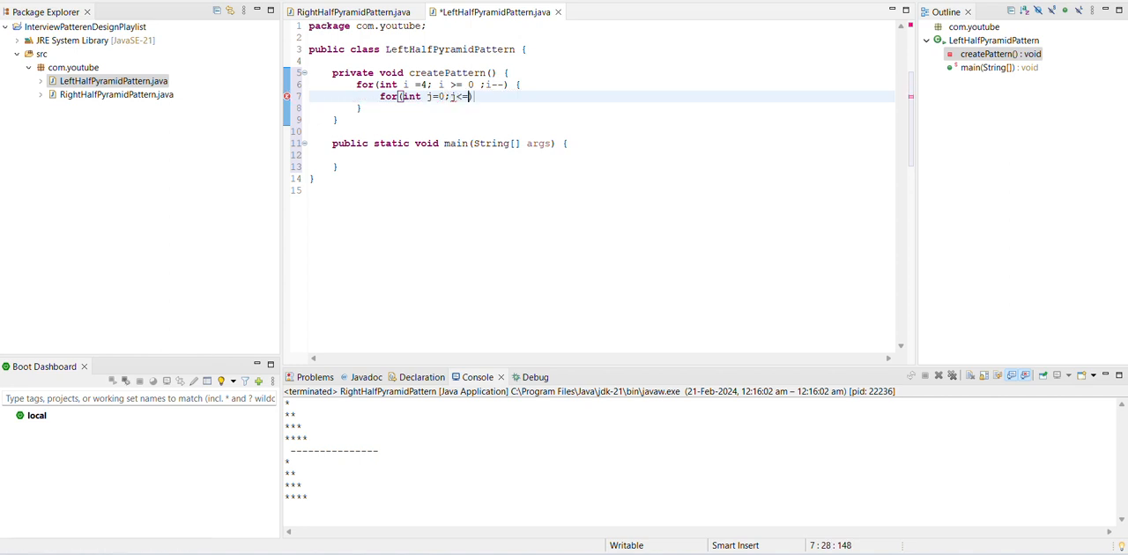
type("4;")
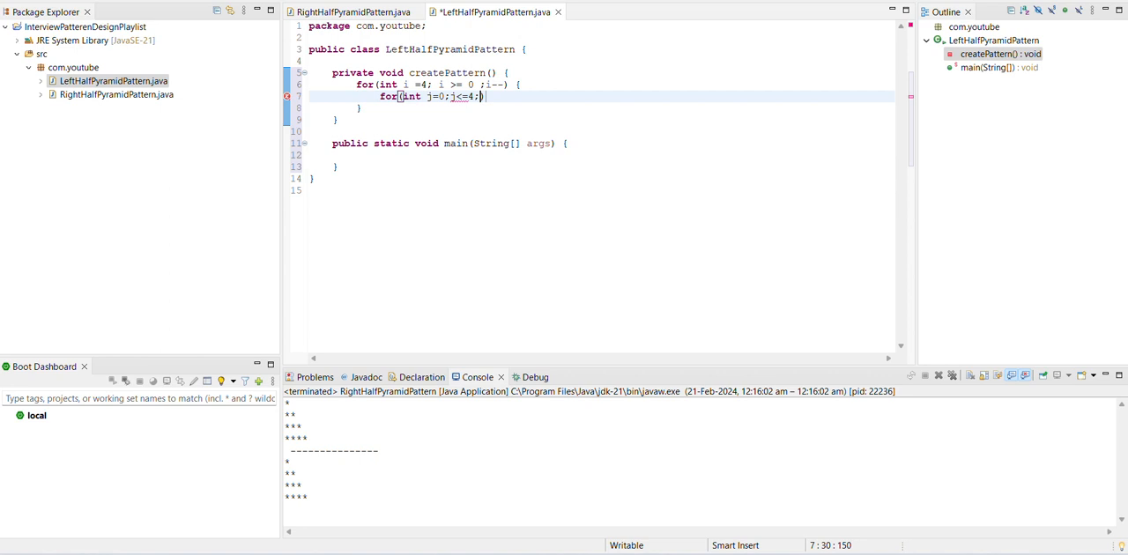
type("j++")
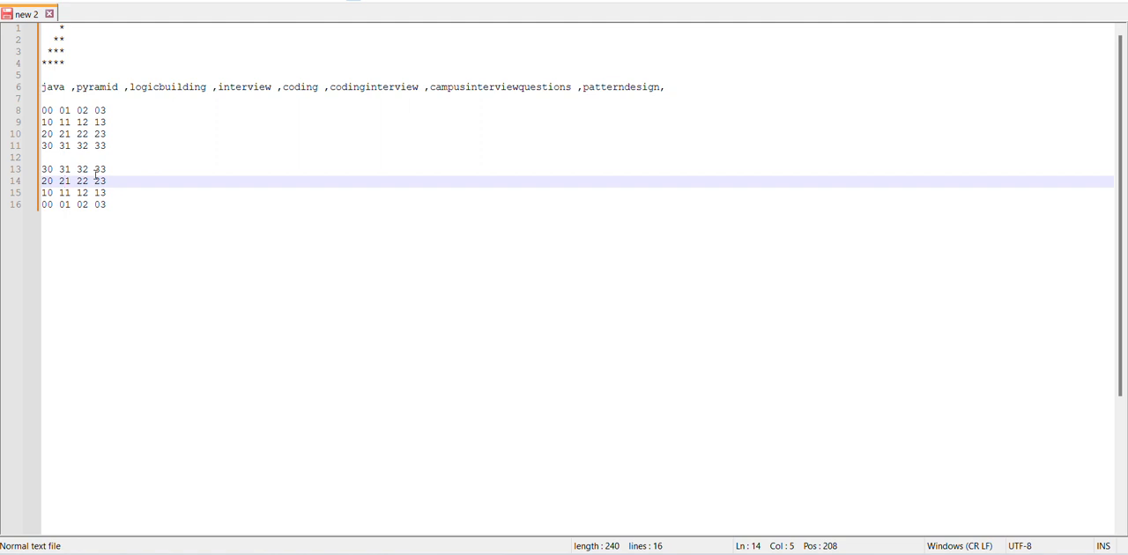
left_click(100, 168)
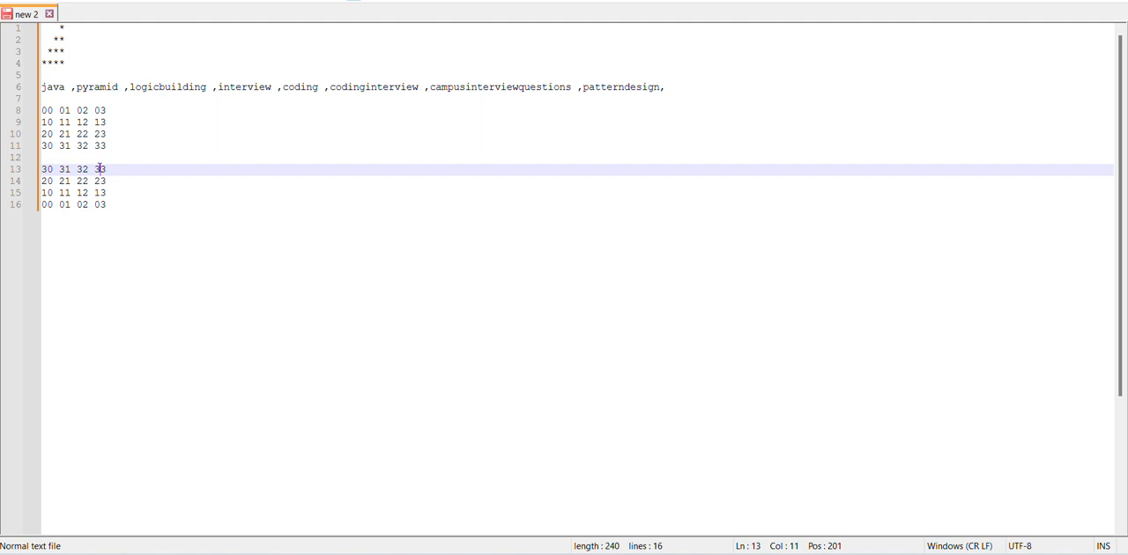
mouse_move(628, 547)
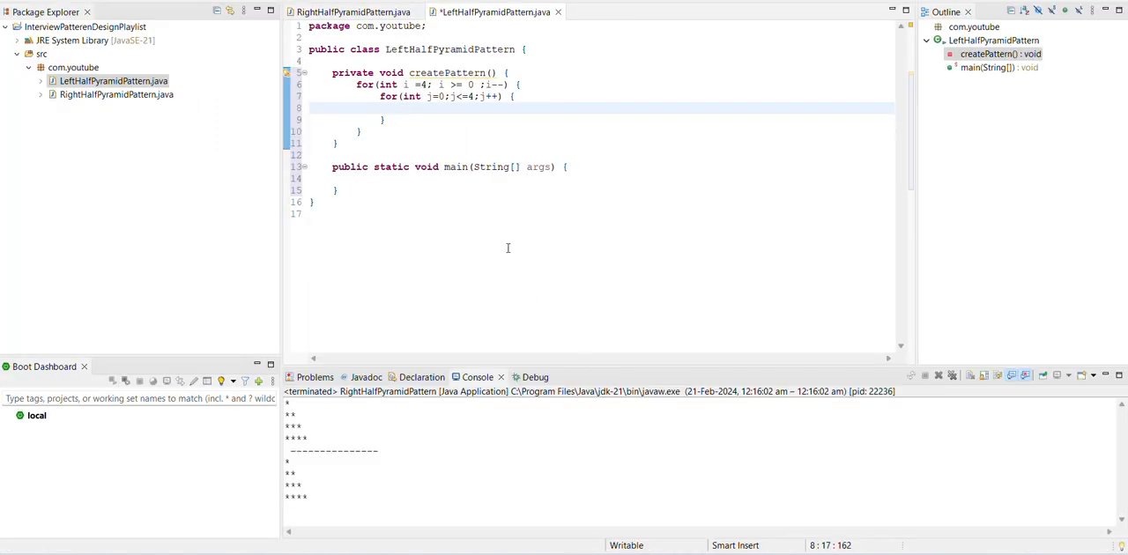
- Print "*" when i<=j and a space otherwise inside the inner loop
type("if")
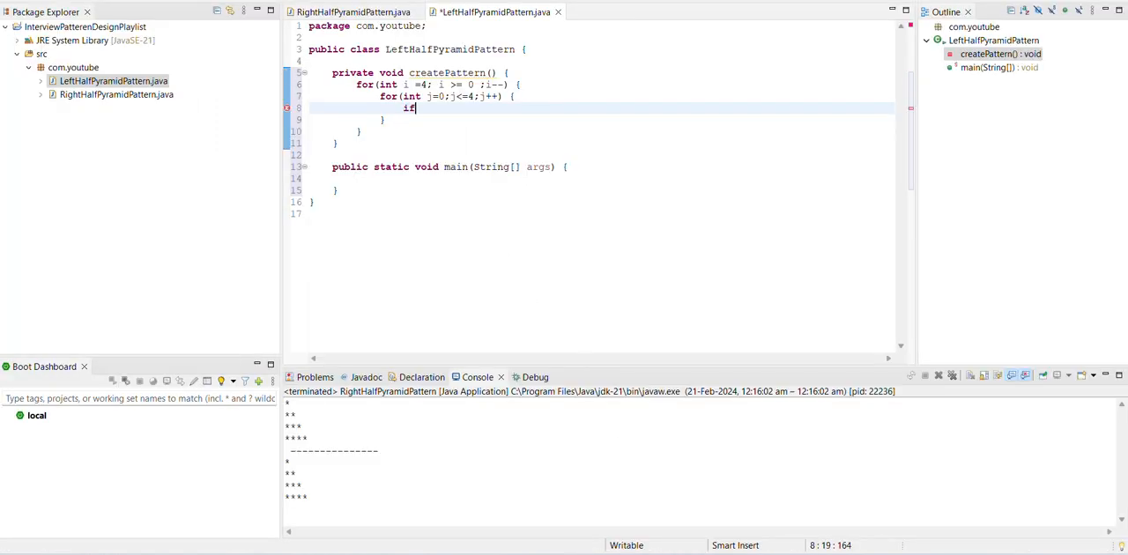
type("()")
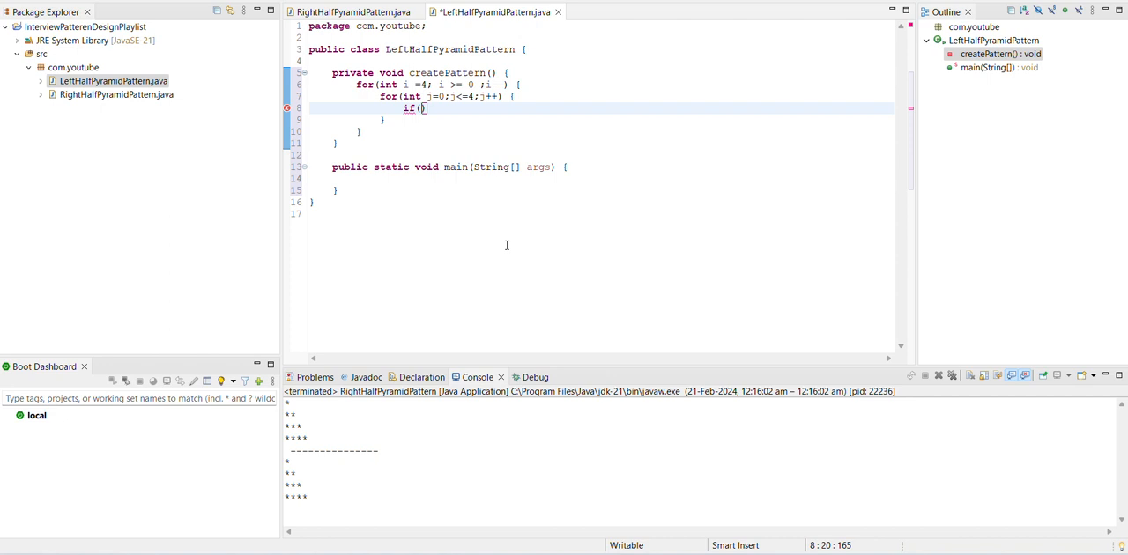
type("i<")
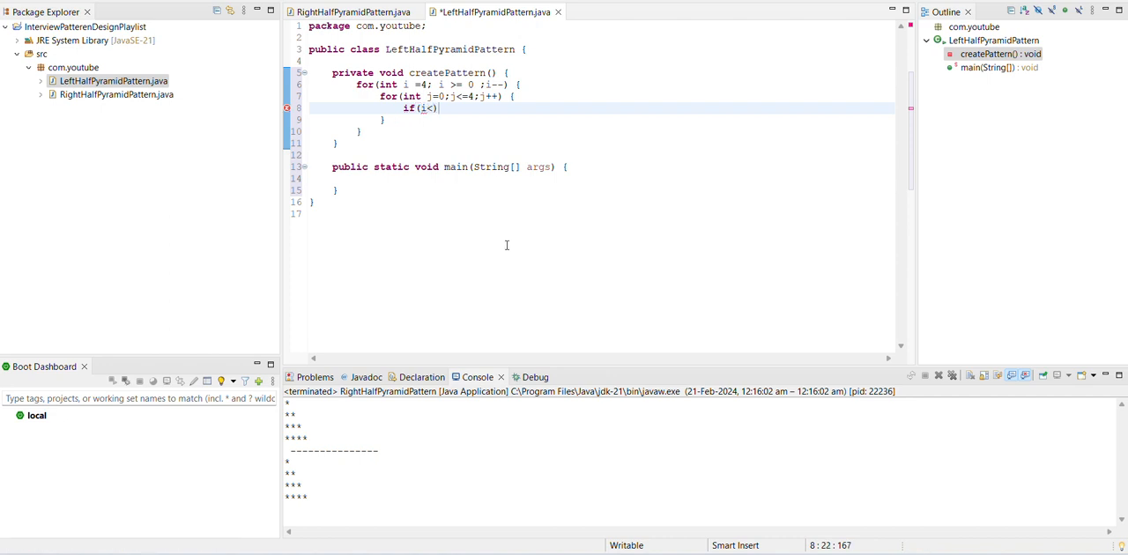
type("=")
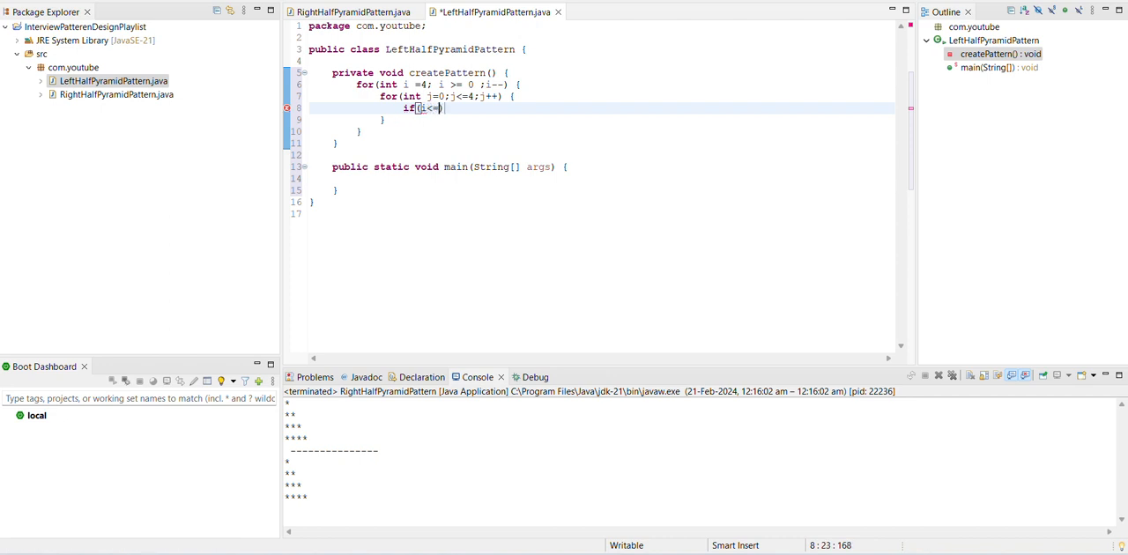
type("j)")
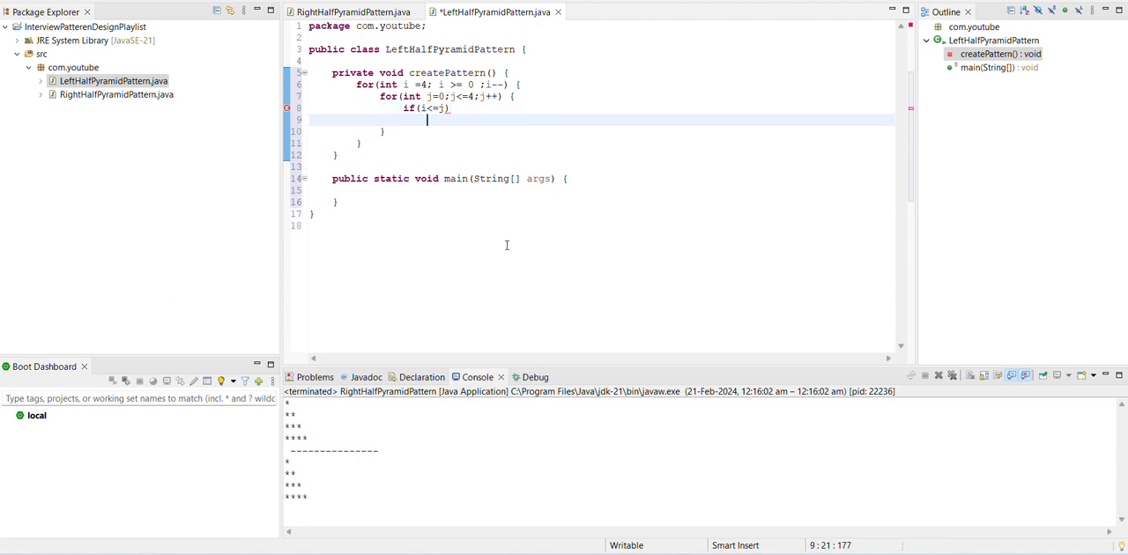
type("sysout")
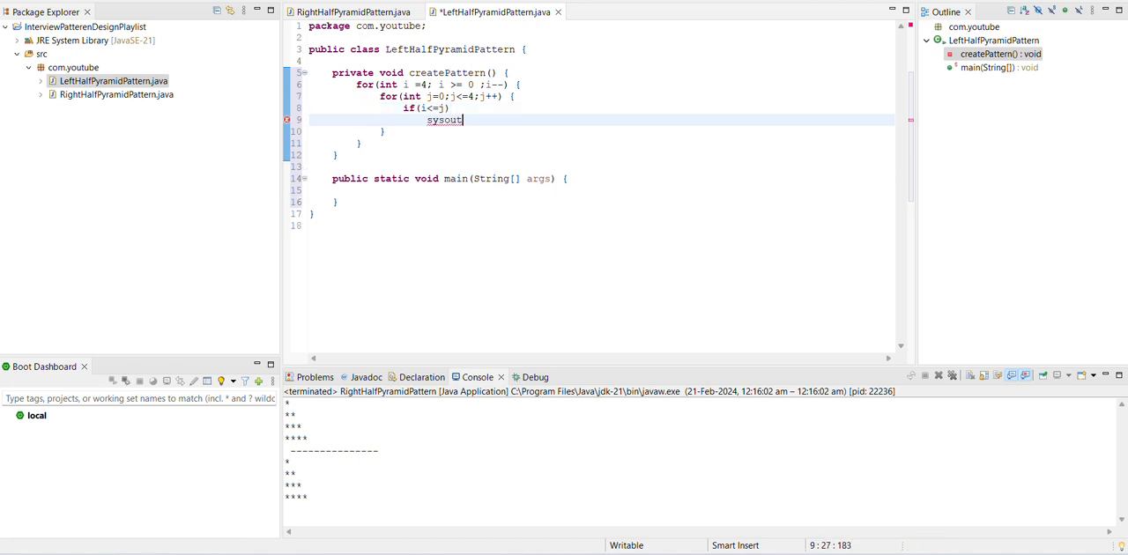
type("System.out.println();")
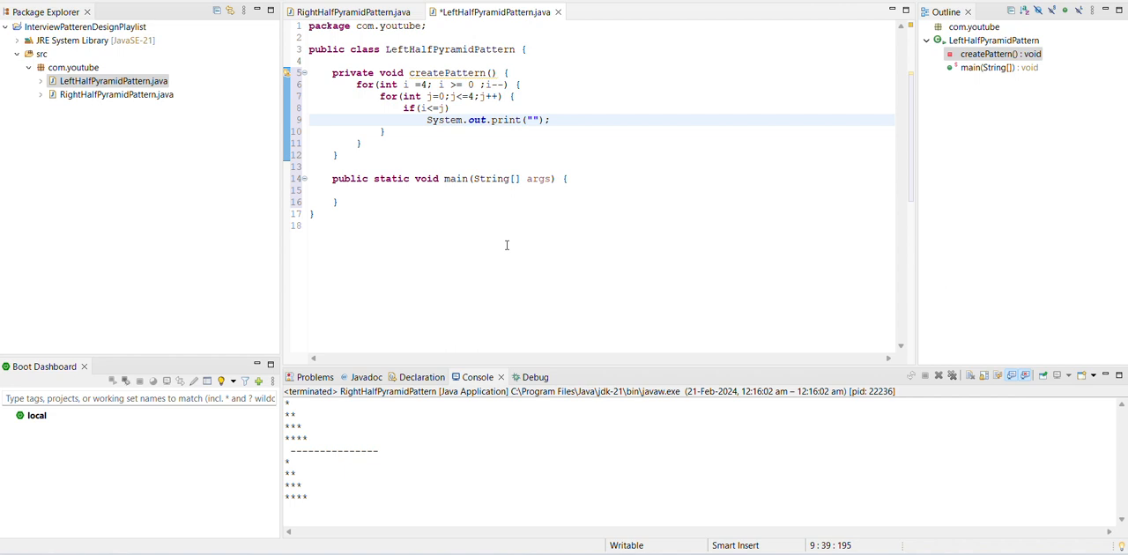
type("*")
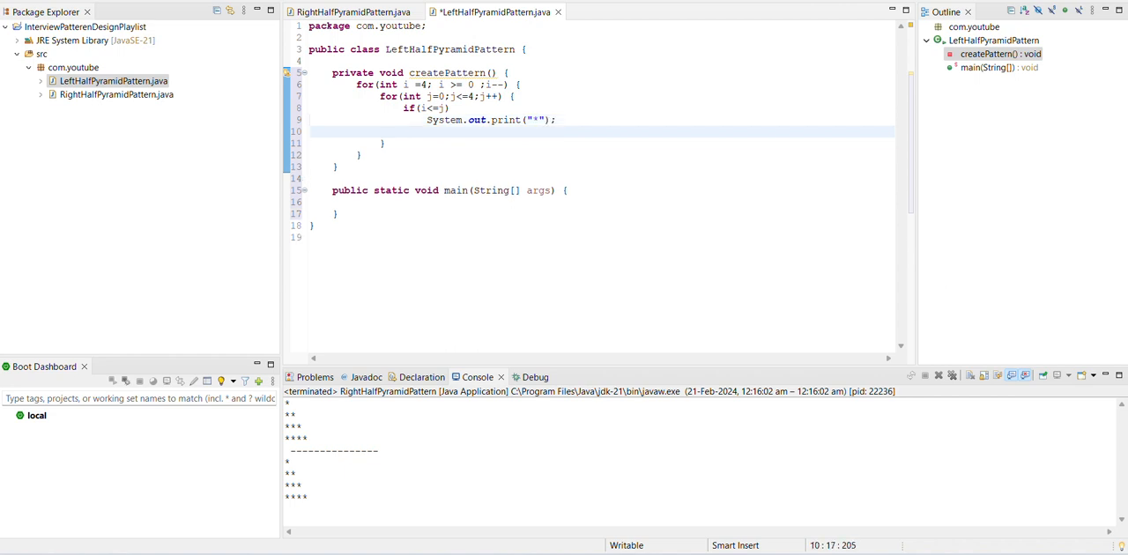
type("else")
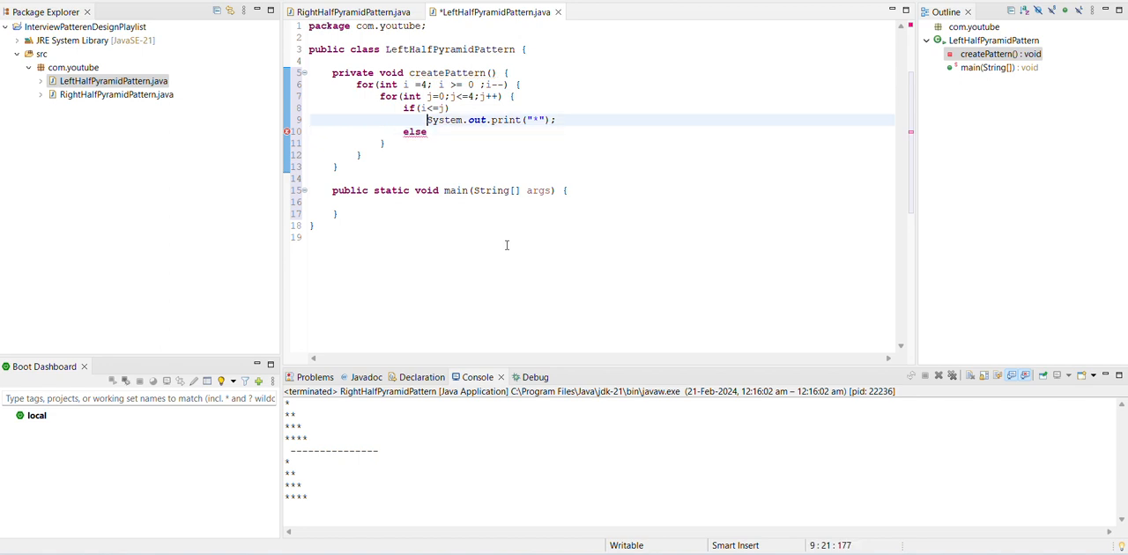
triple_click(489, 120)
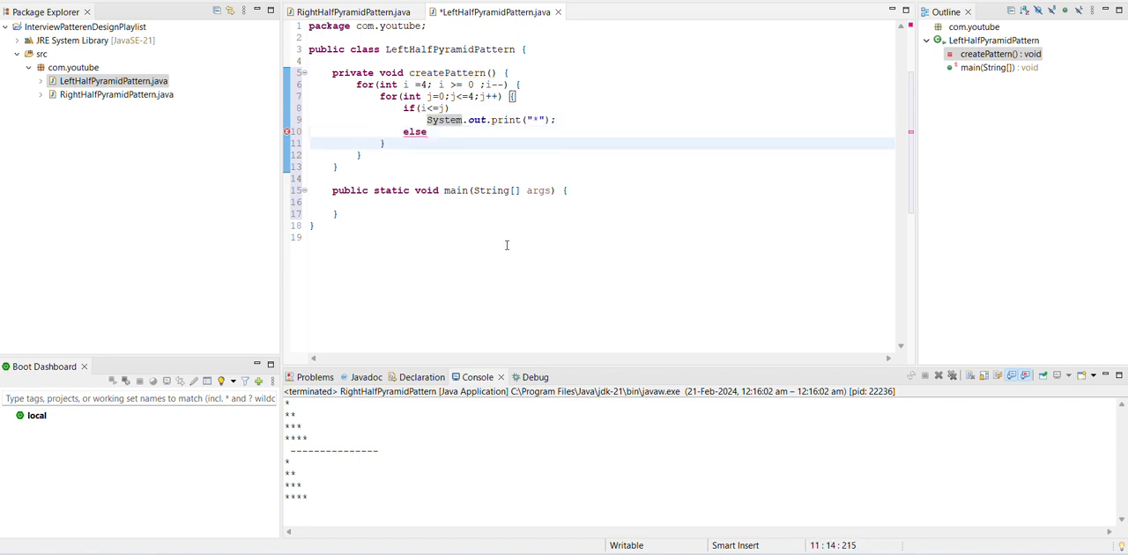
type("System.out.print(\"*\");")
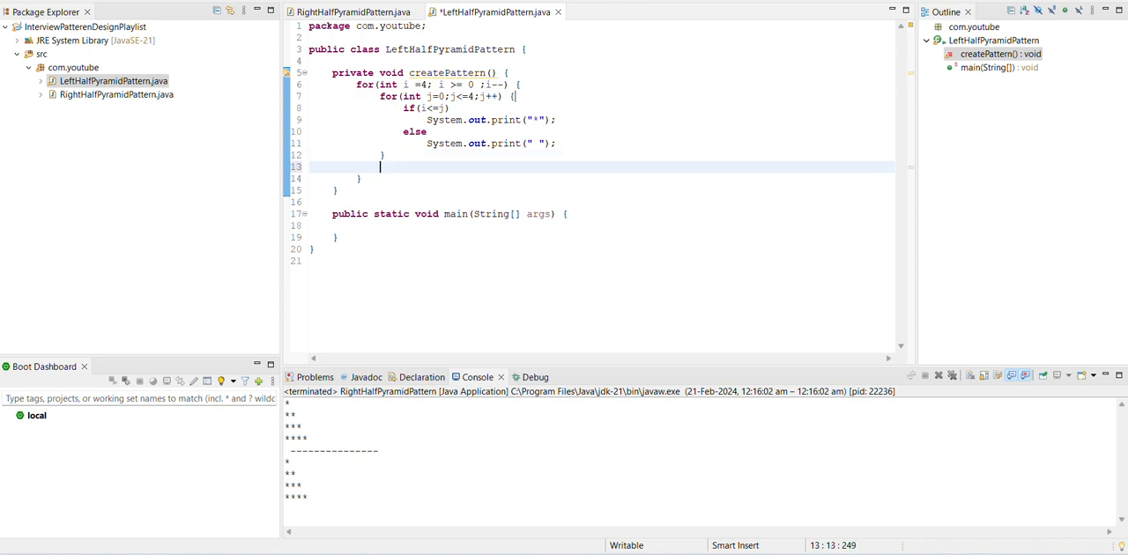
- Add a println after each row and call new LeftHalfPyramidPattern().createPattern() in main
type("sysout")
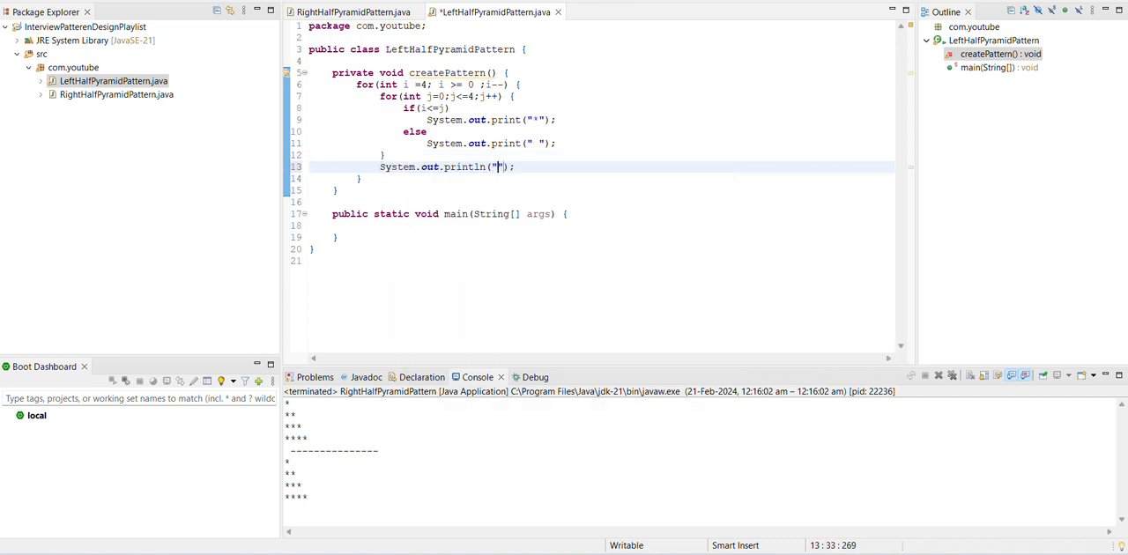
key("BackSpace")
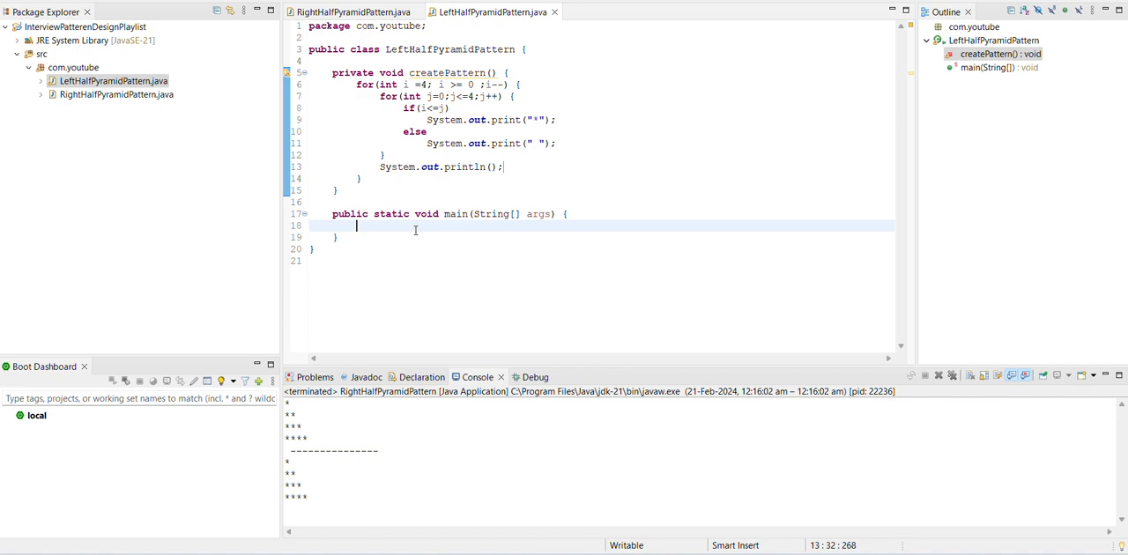
type("new")
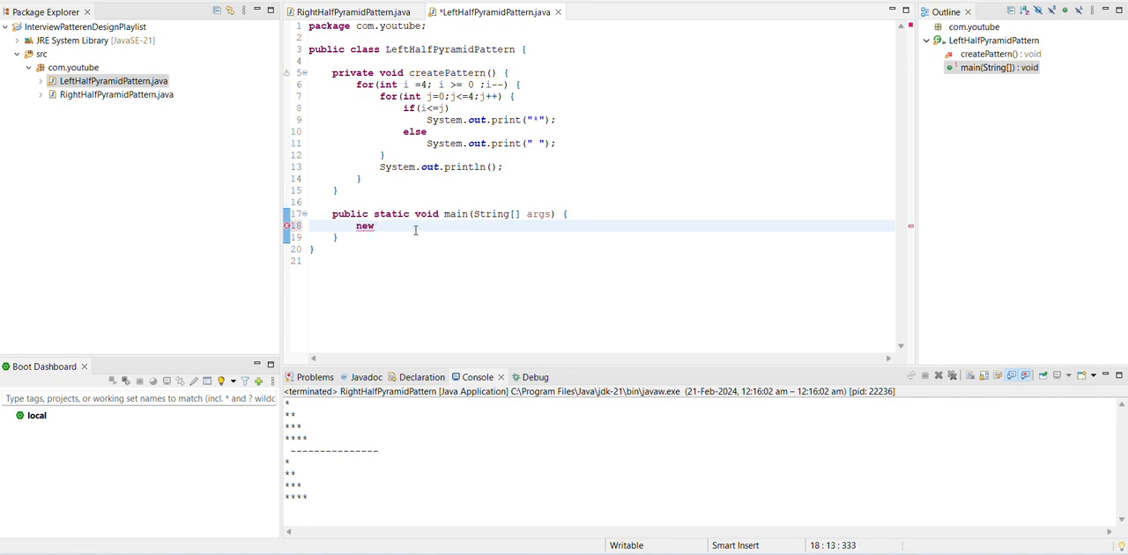
type("LeftHalfPyramidPattern().")
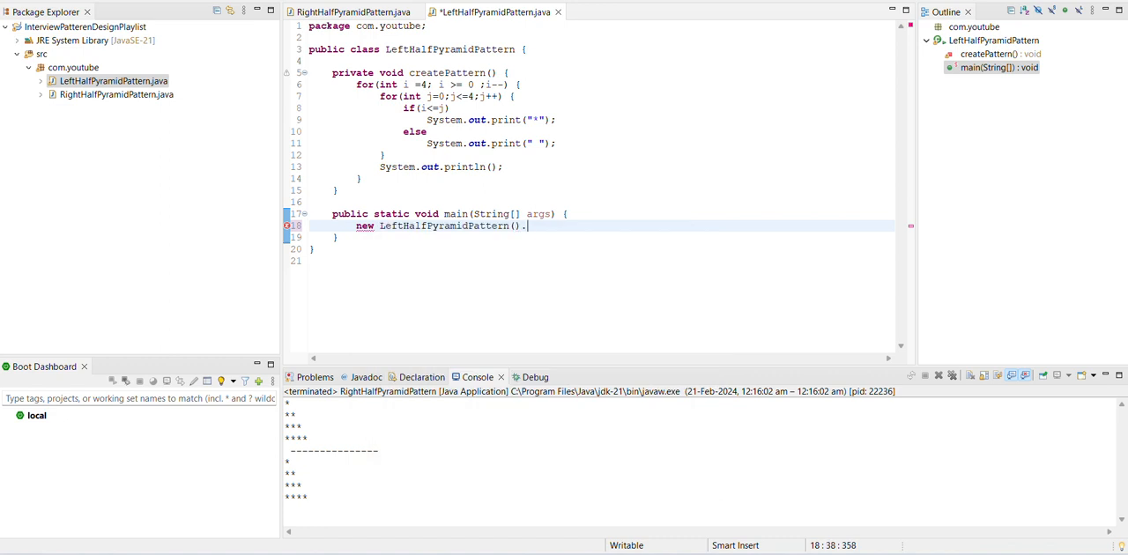
type("createPattern();")
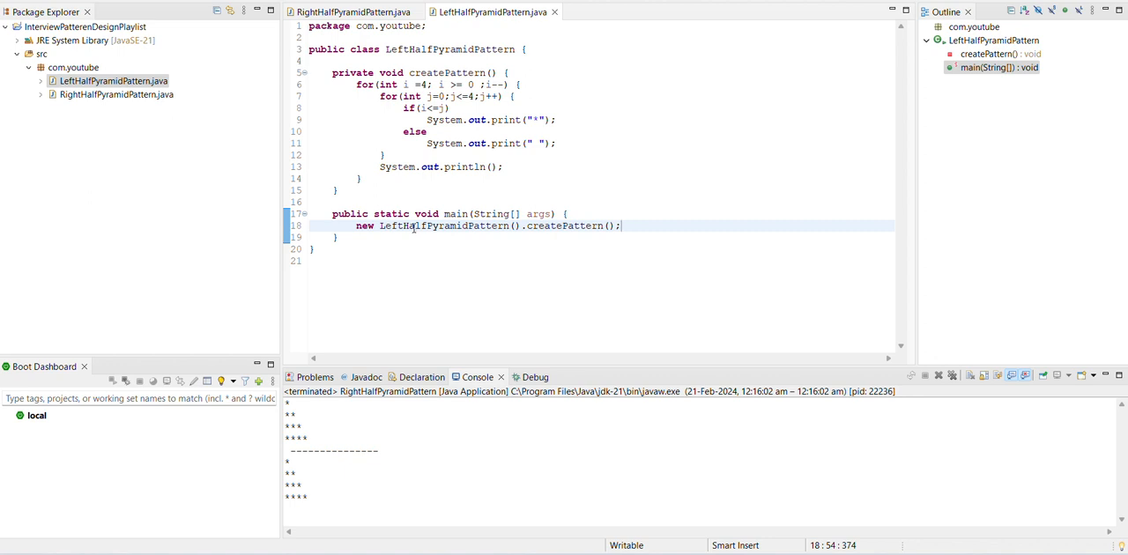
- Run LeftHalfPyramidPattern as a Java Application to print the five-row star pyramid
right_click(413, 229)
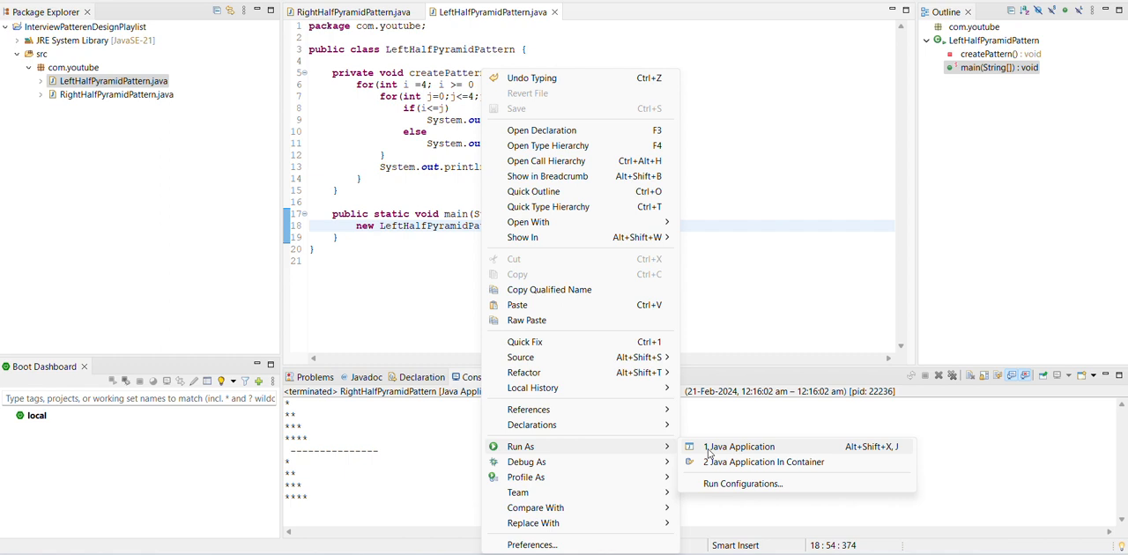
left_click(739, 446)
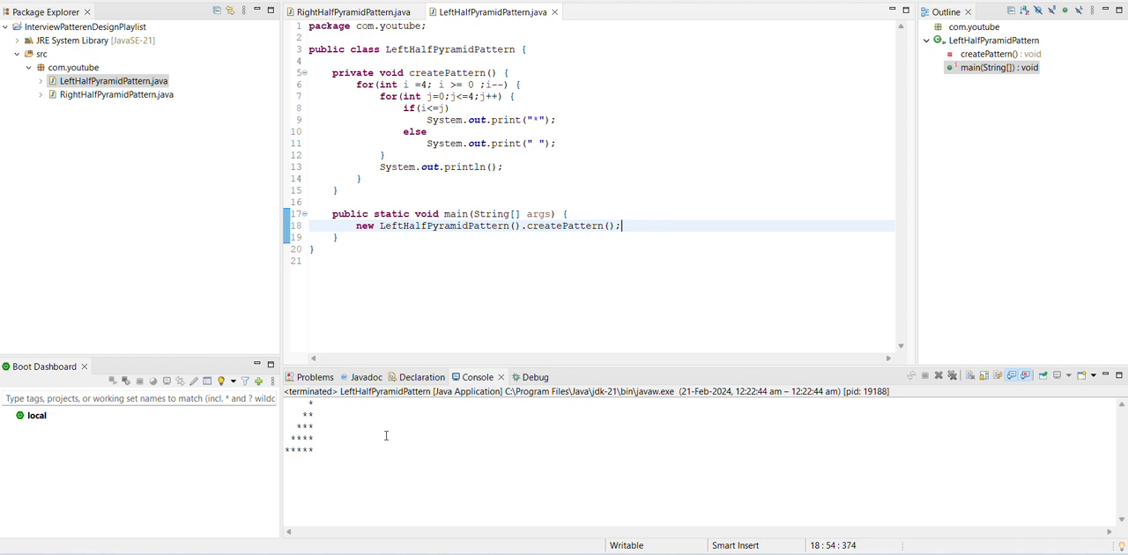
- Give the second createPattern an int limit parameter bounding both loops, then format the file
left_click(569, 213)
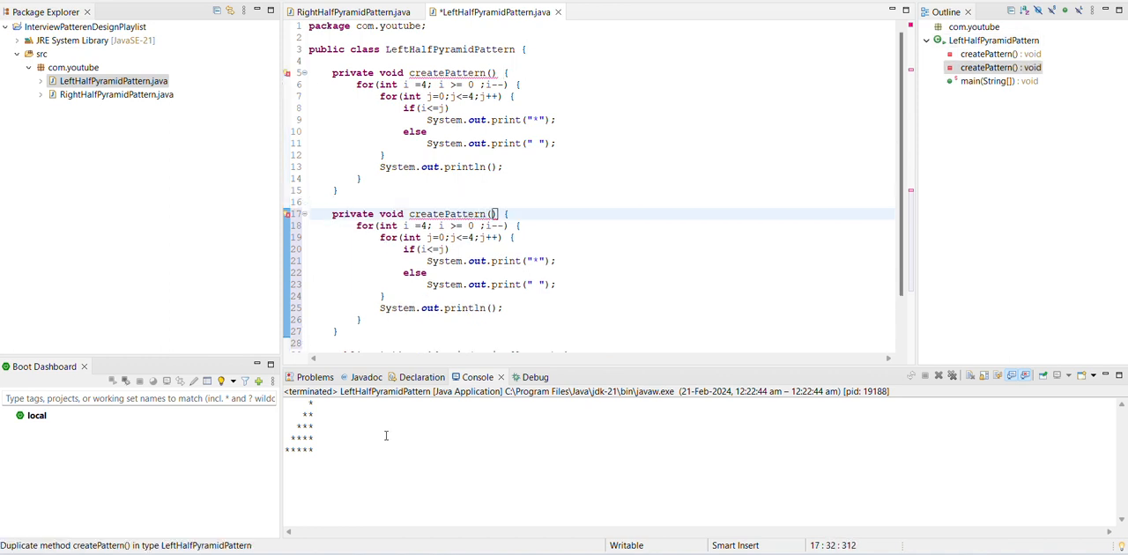
type("int l")
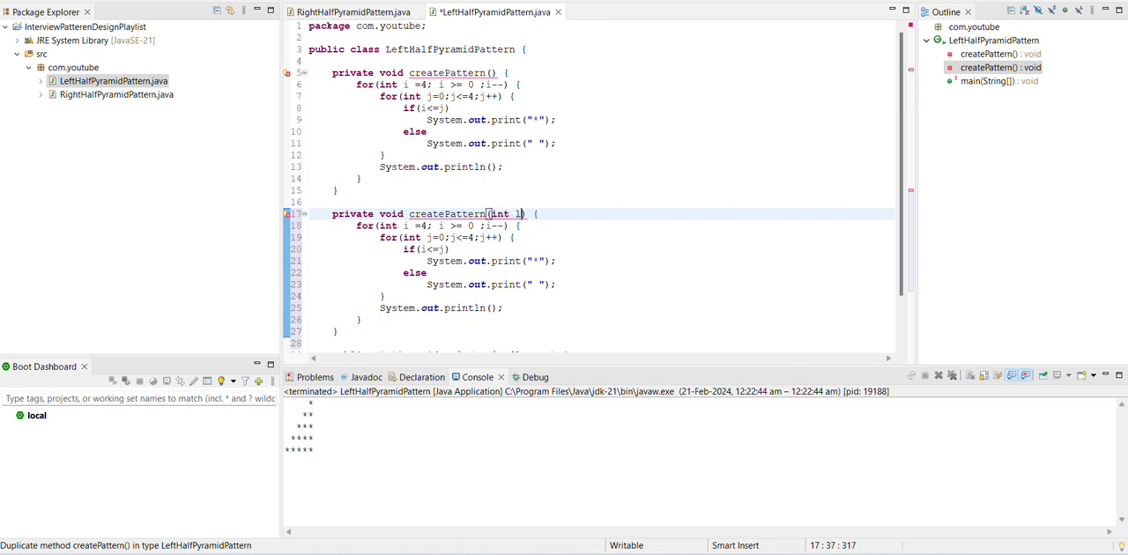
type("imit")
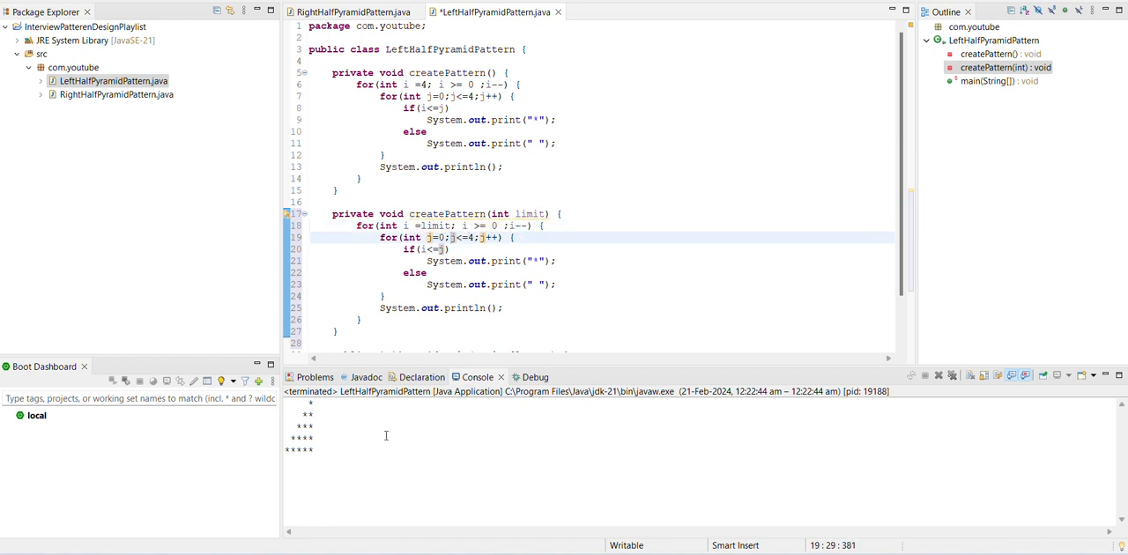
type("limit")
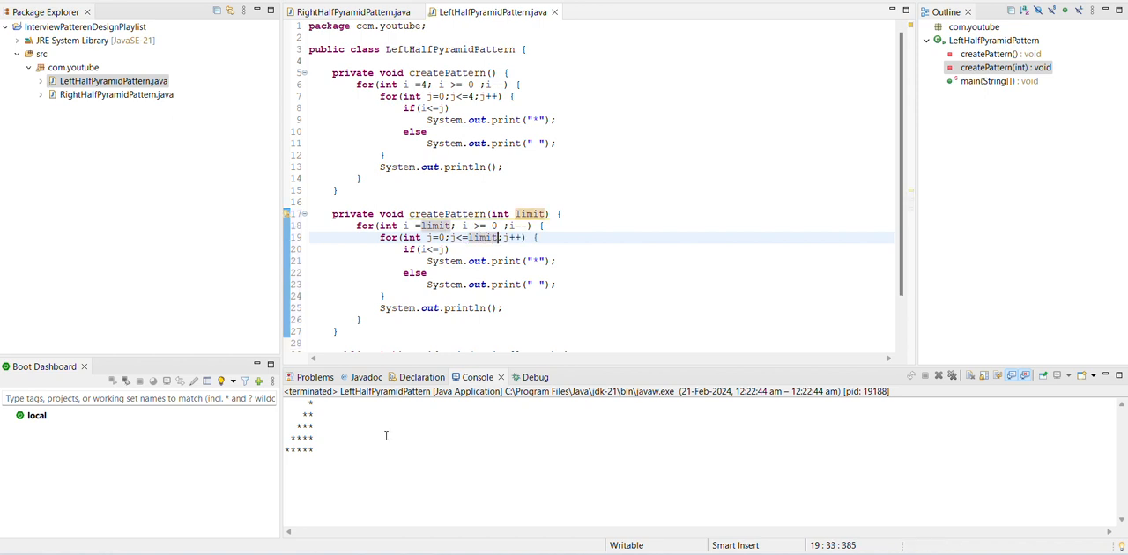
key("ctrl+a")
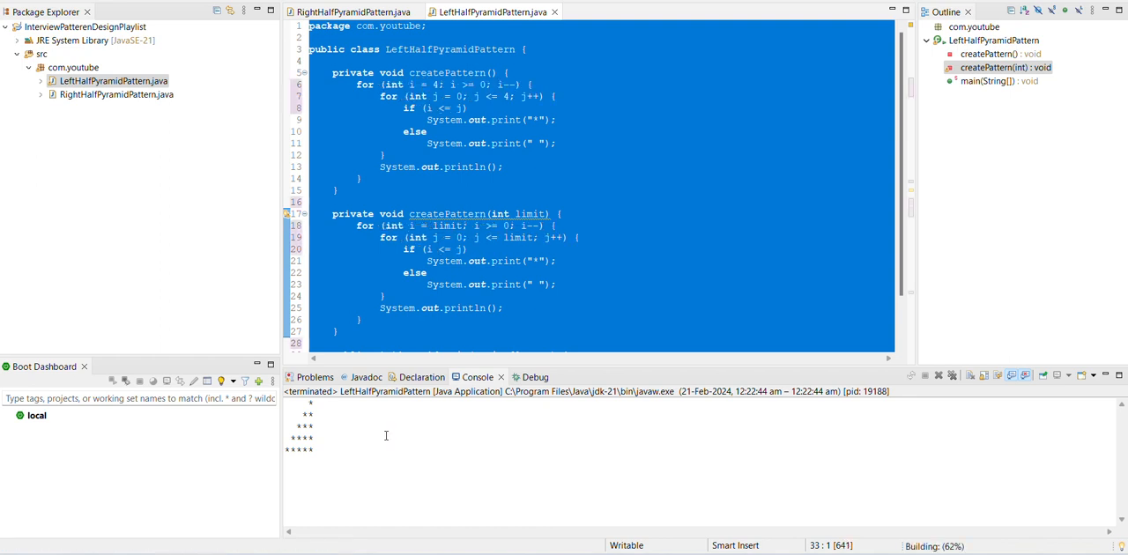
- In main, add a createPattern(4) call and print a "--------" separator line
right_click(587, 174)
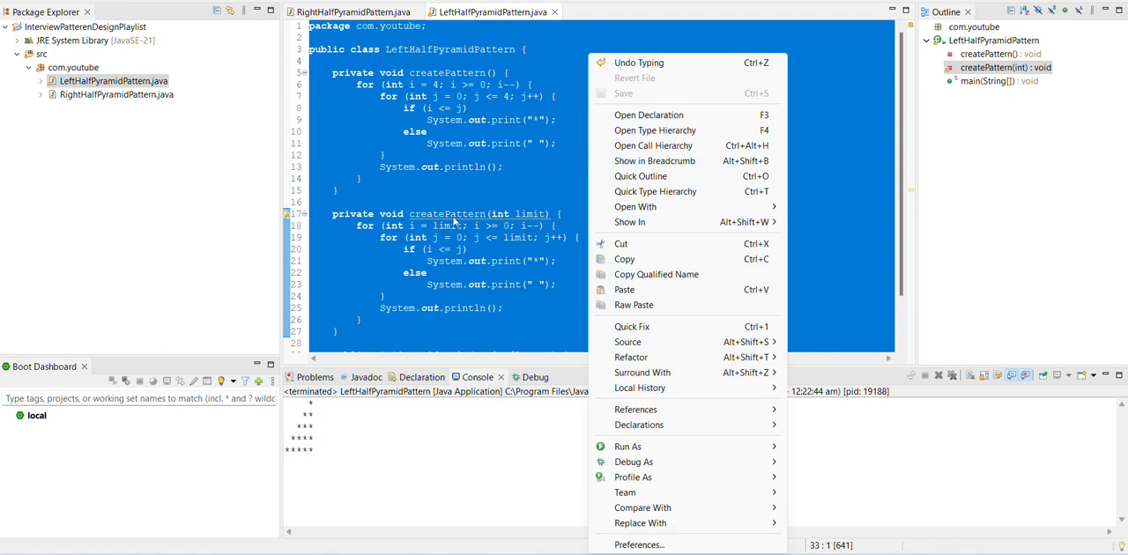
left_click(449, 307)
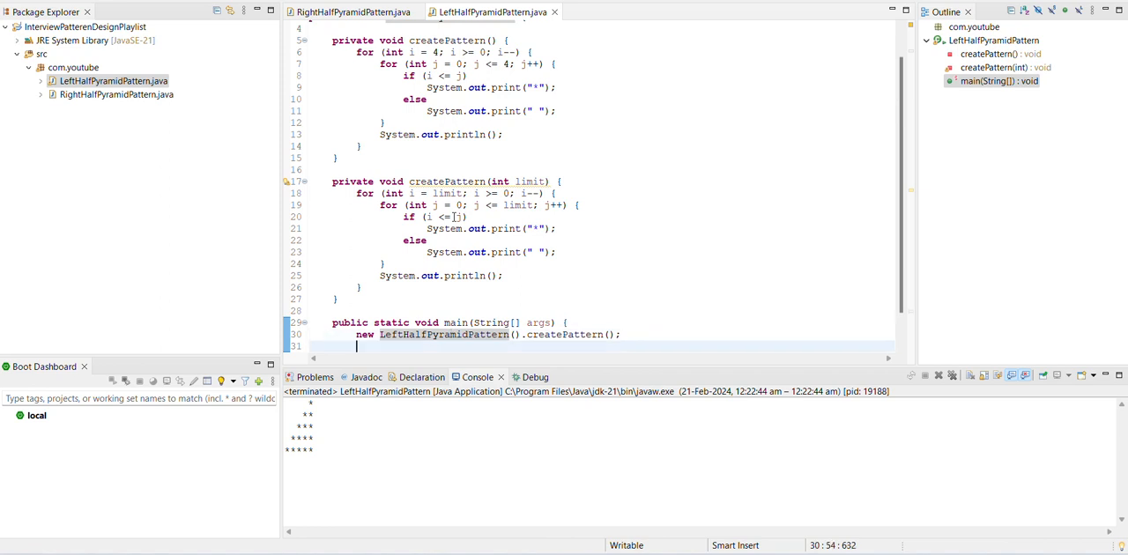
type("new")
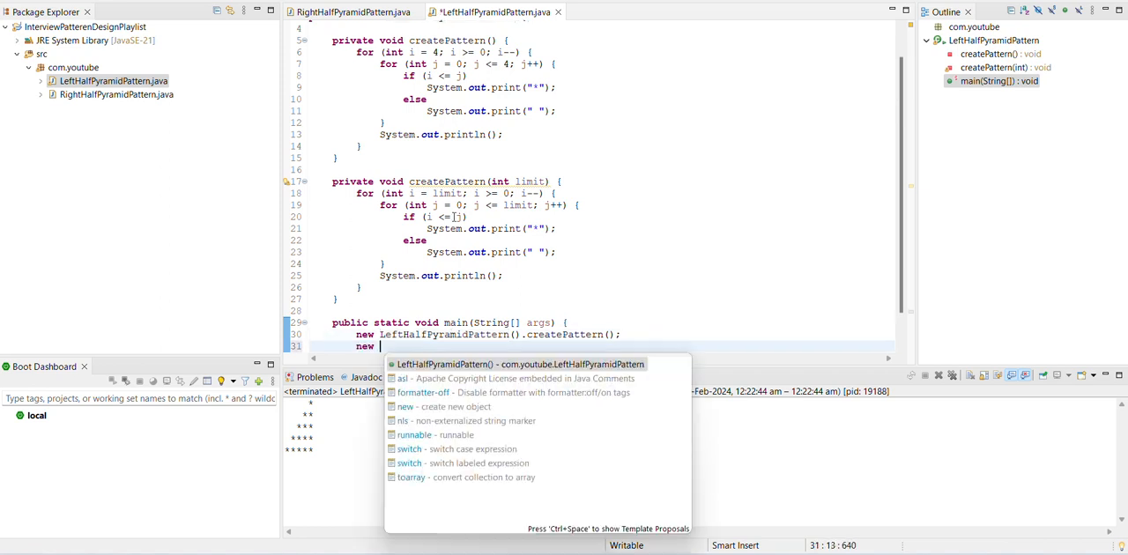
type("LeftHalfPyramidPattern().")
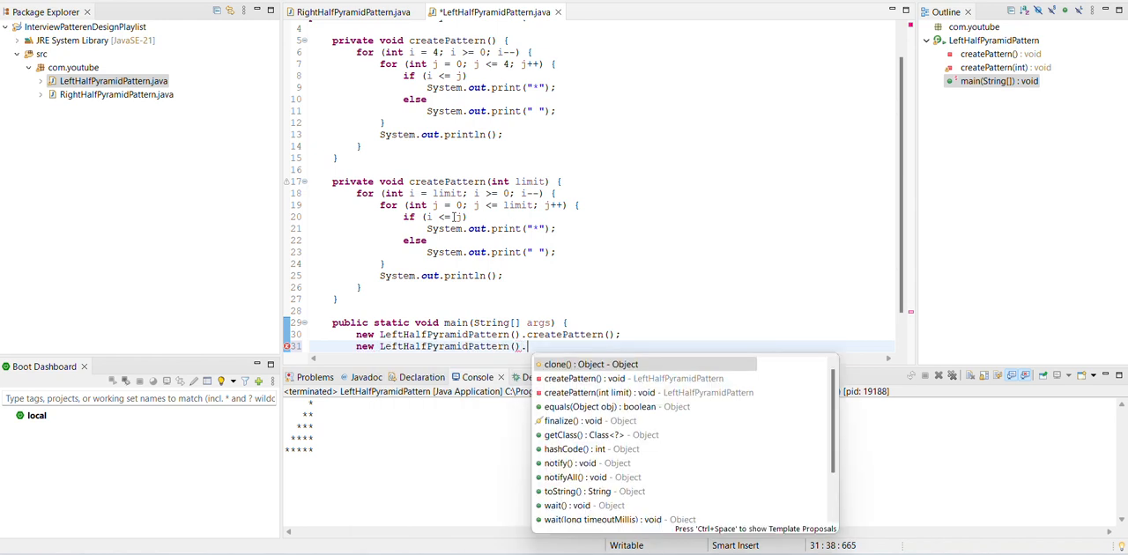
type("cr")
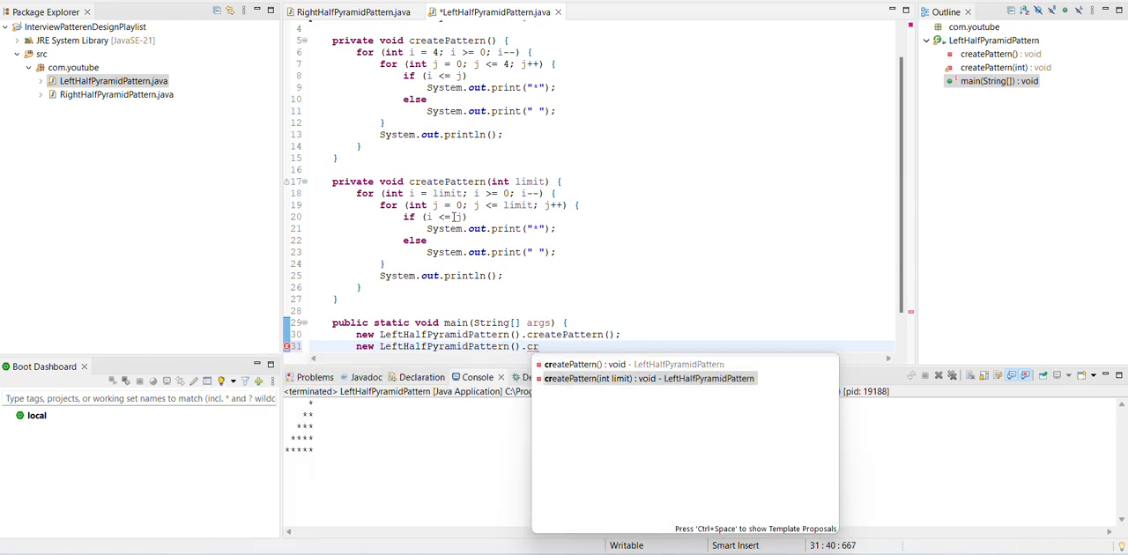
left_click(647, 378)
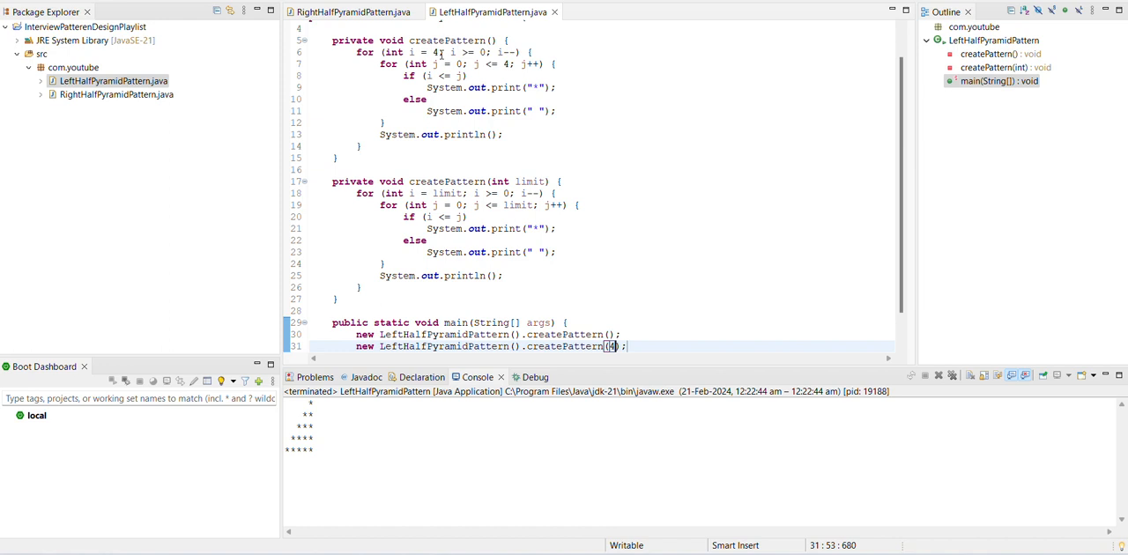
mouse_move(440, 92)
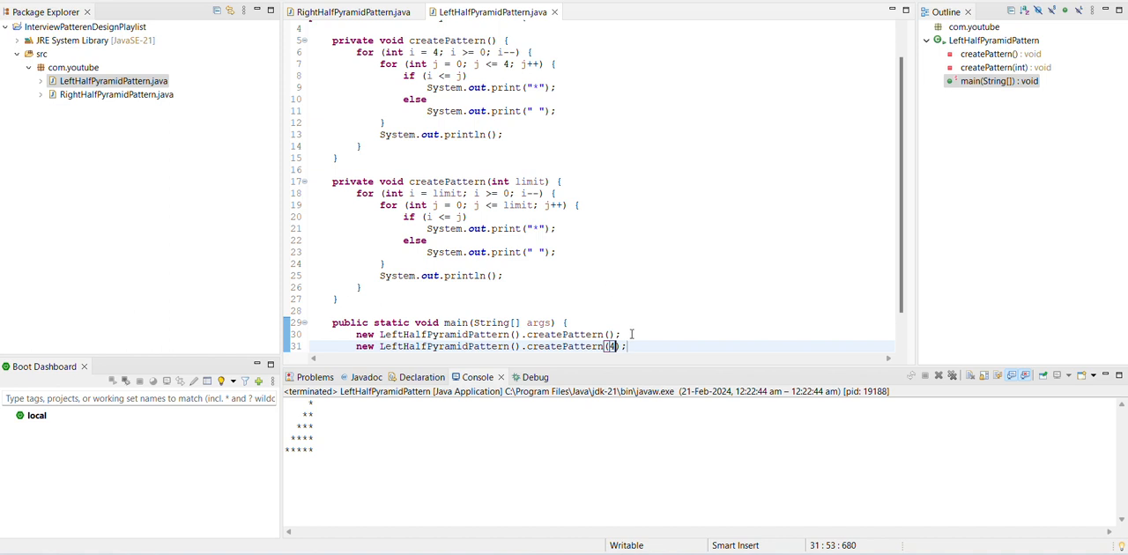
type("syso")
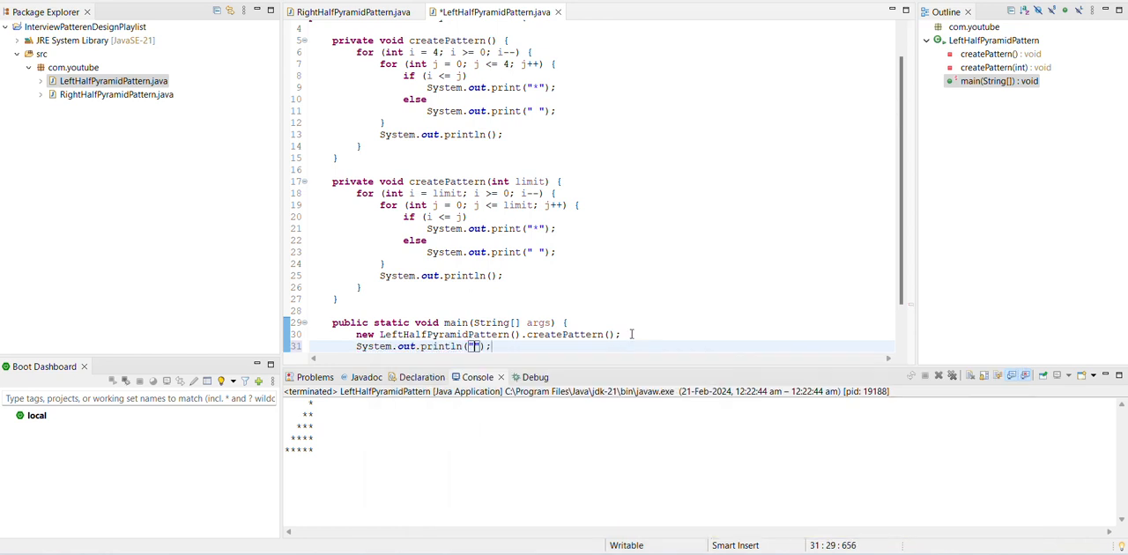
type("--------")
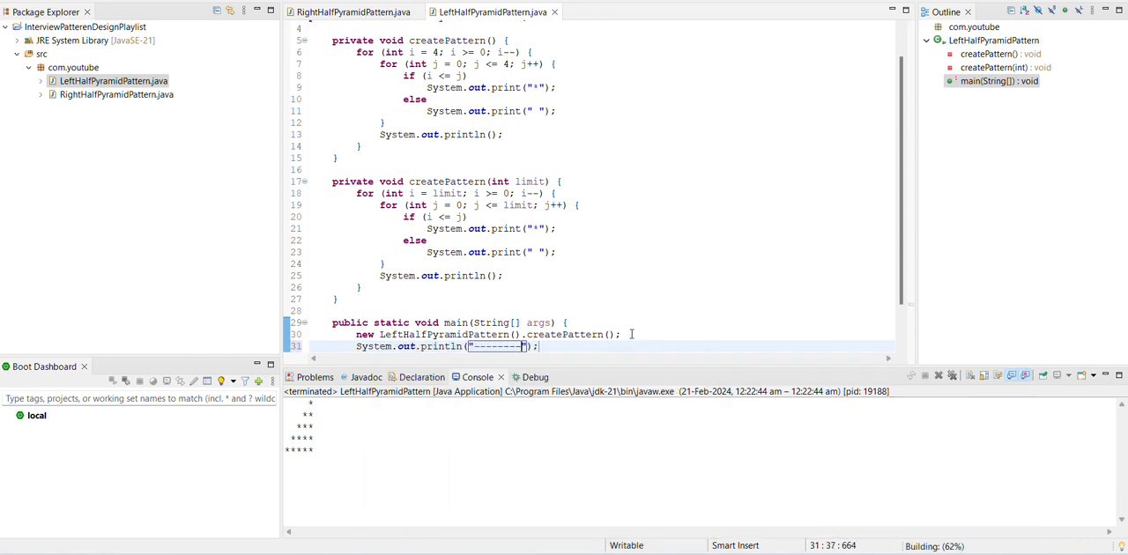
- Run the class again to show both pyramids split by the dashed line
right_click(630, 333)
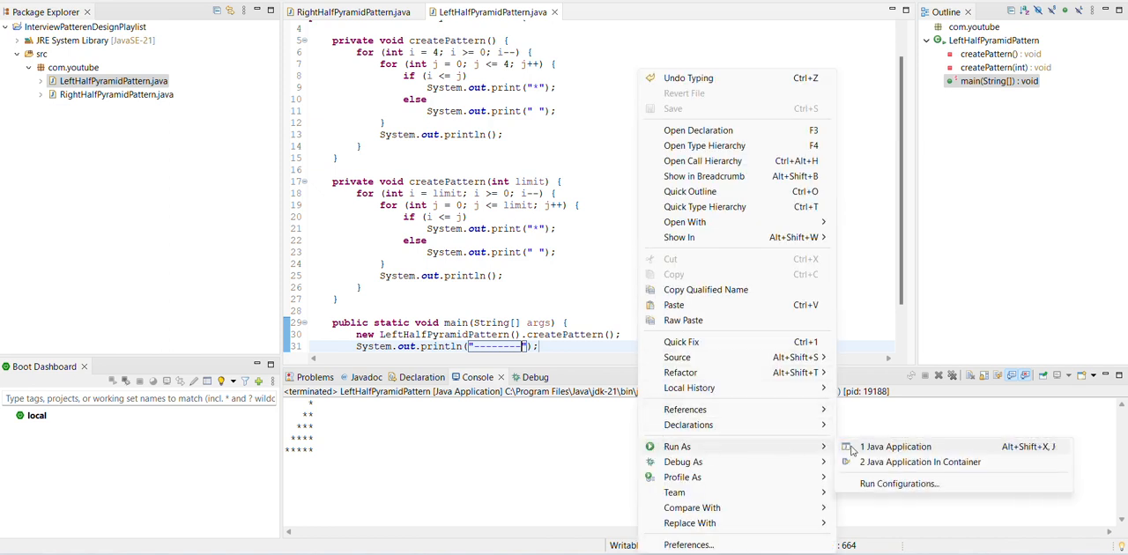
left_click(895, 447)
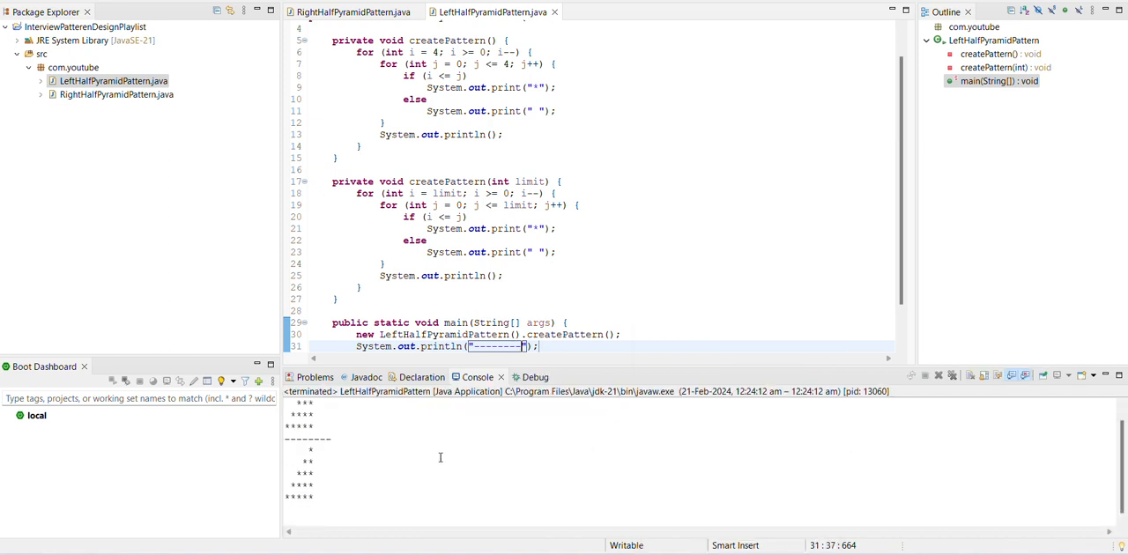
mouse_move(643, 375)
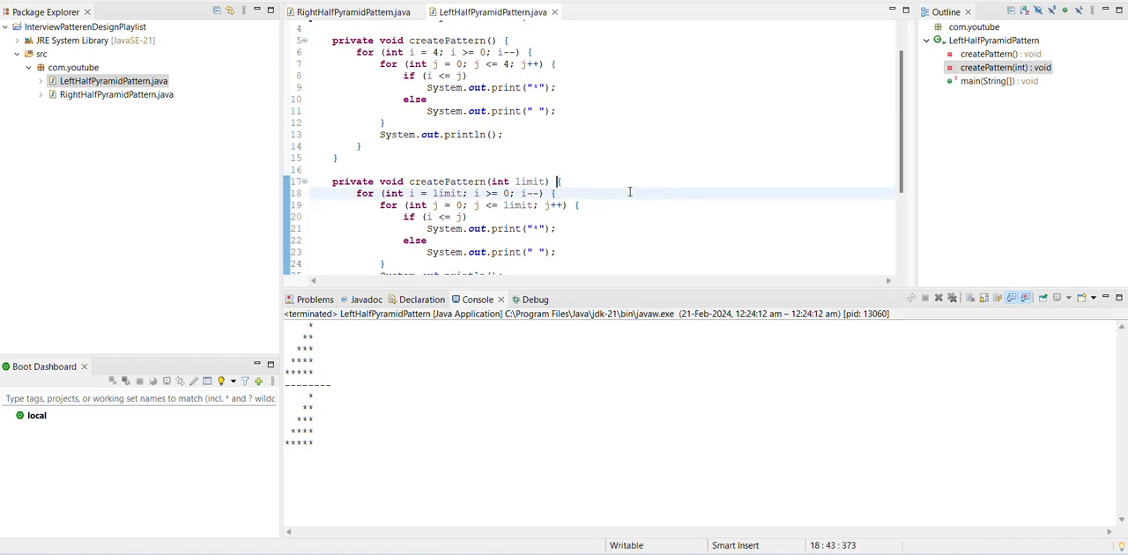
- Add a String str parameter to both createPattern methods and print str instead of "*"
left_click(471, 76)
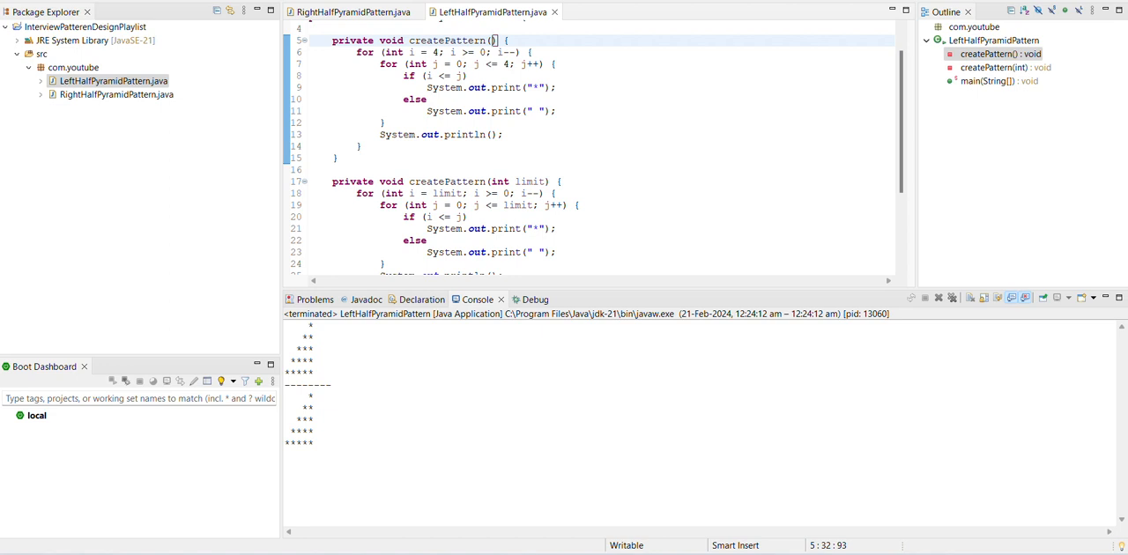
type("string")
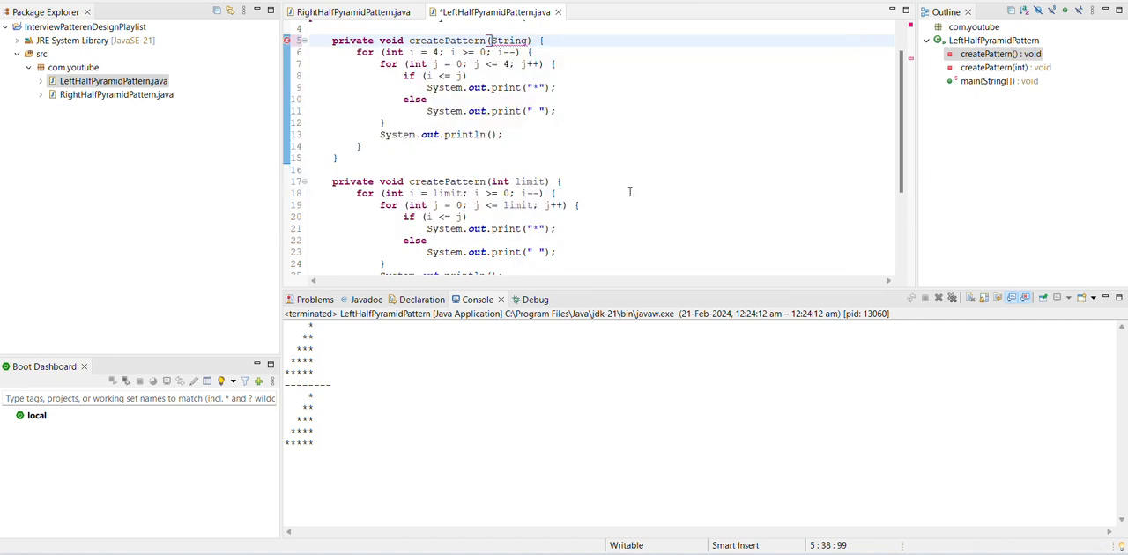
type("str")
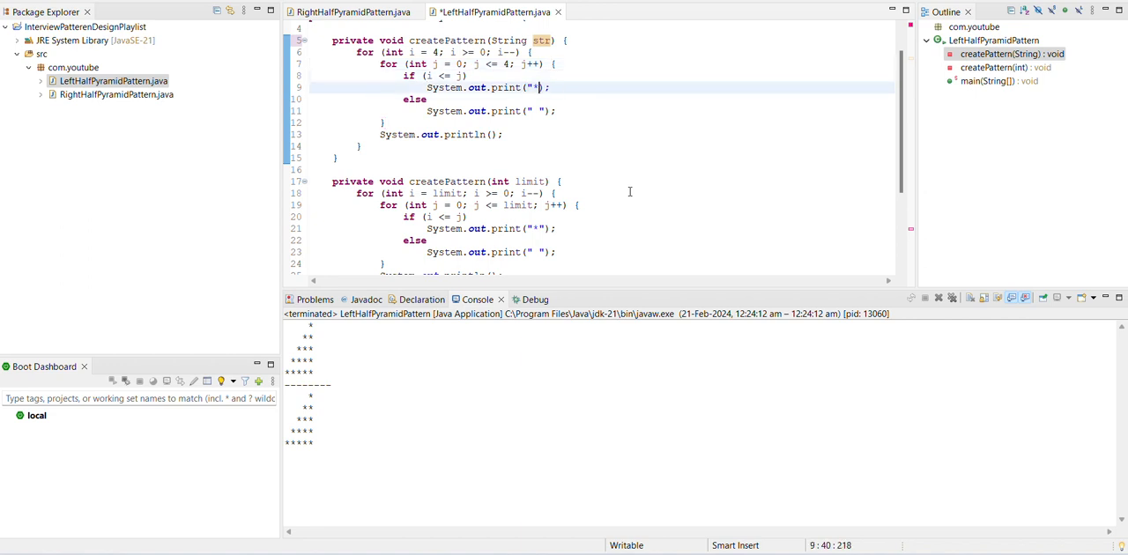
type("str")
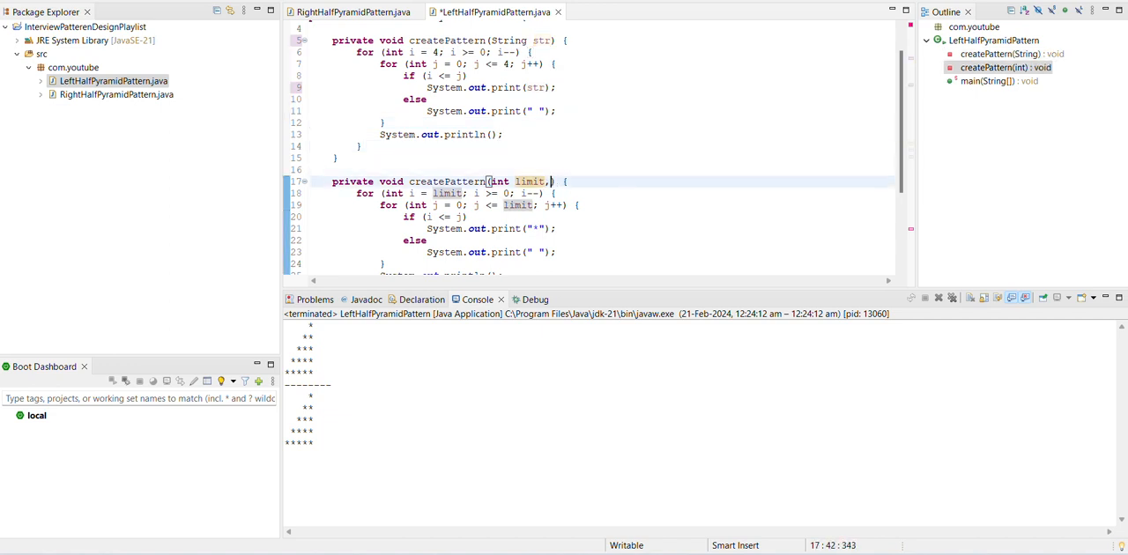
type(", String")
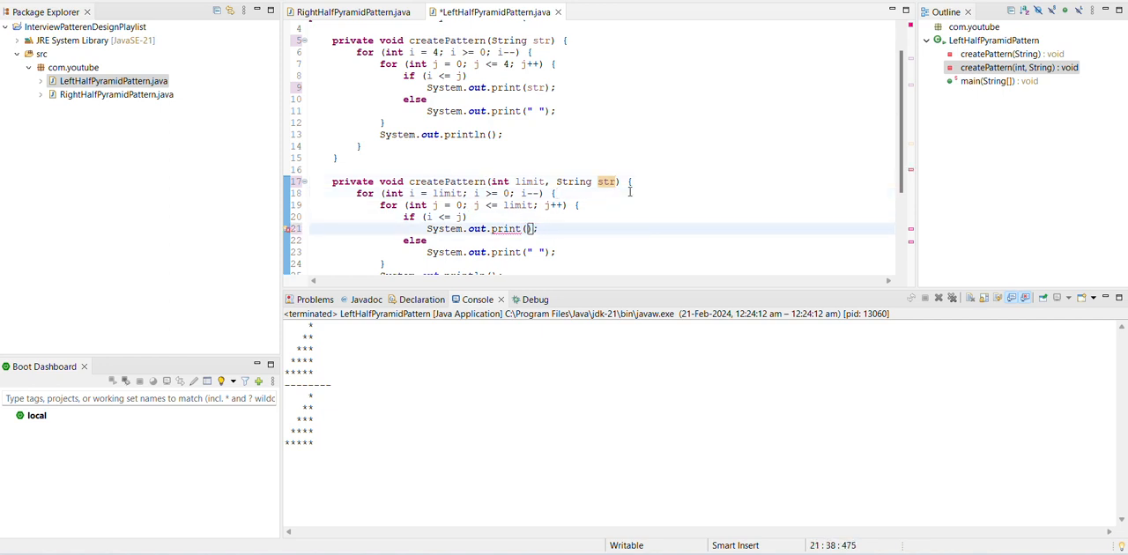
type("str")
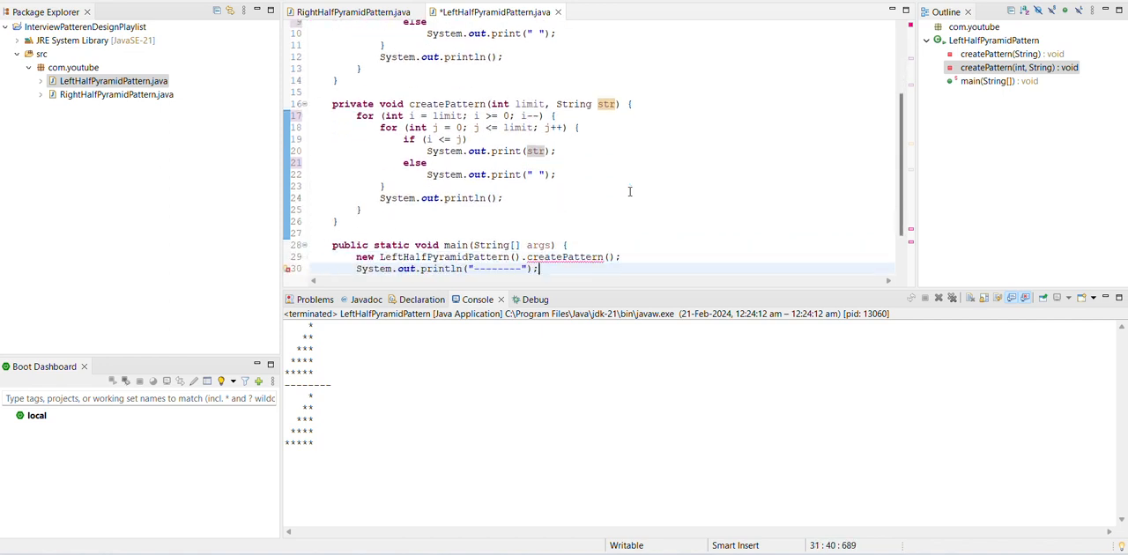
- Update main's calls to createPattern("#") and createPattern(4,"#")
type("new LeftHalfPyramidPattern().createPattern(4);")
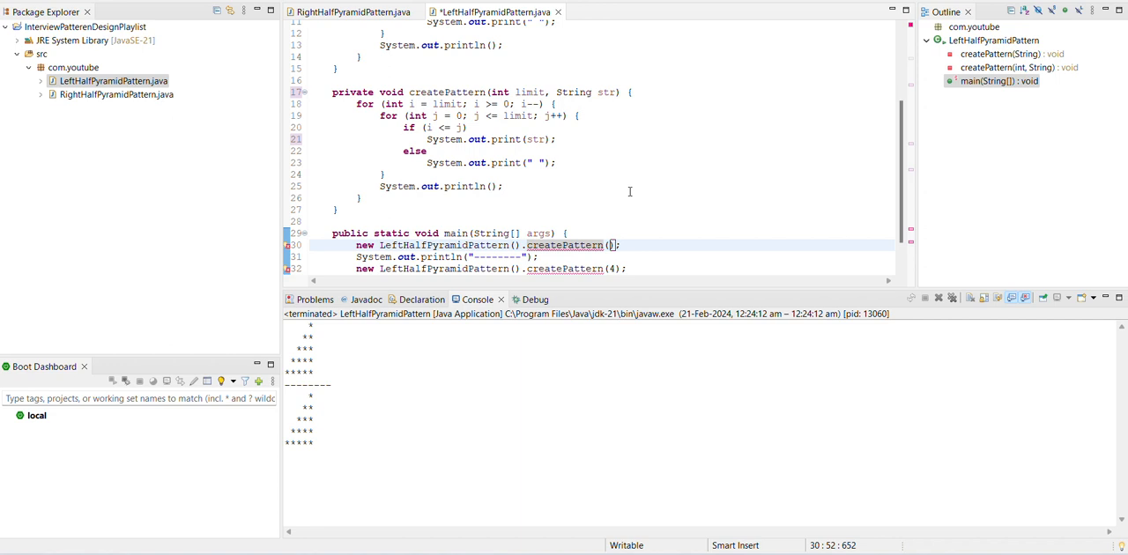
type("\"")
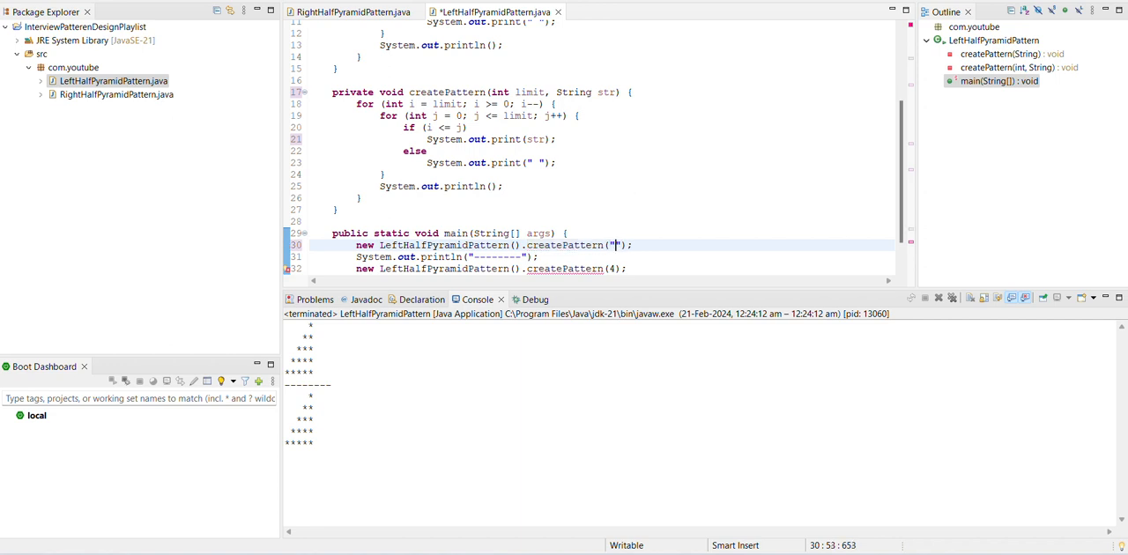
type("#")
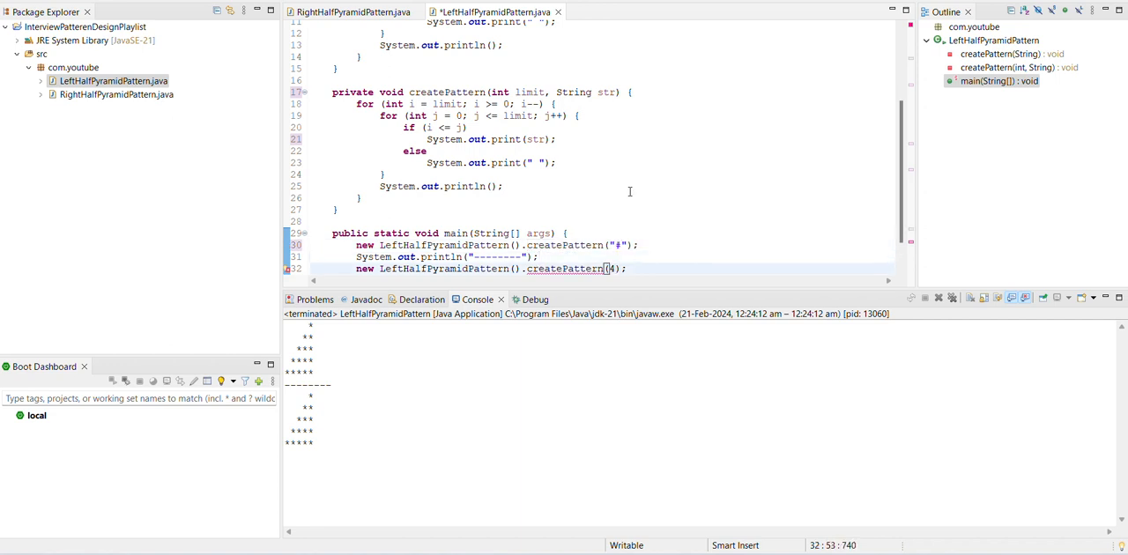
type("4,\"#\"")
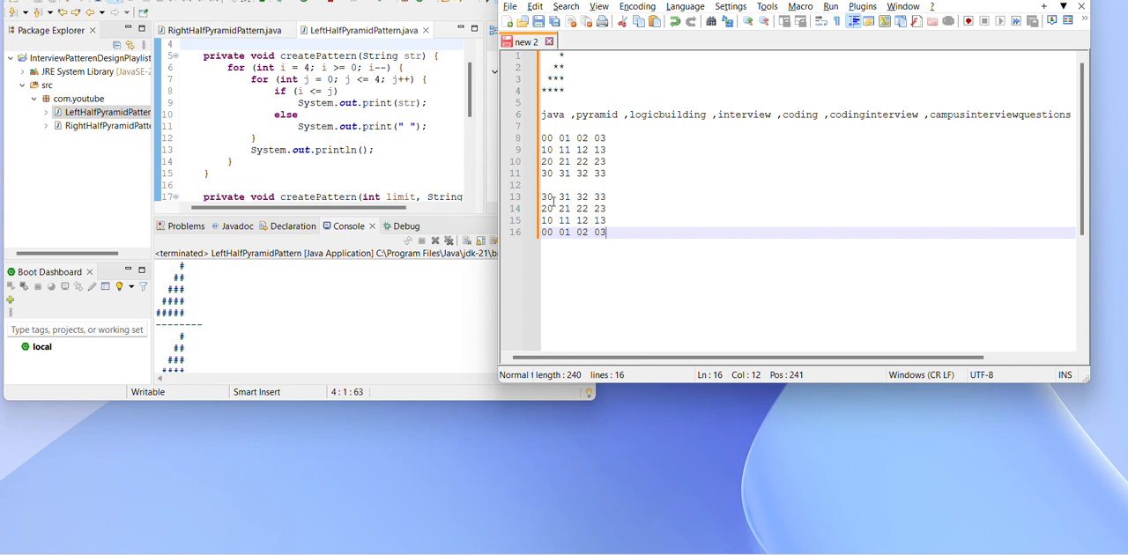
- Overwrite the index pairs on or above the anti-diagonal in Notepad++ with five asterisks
left_click(546, 196)
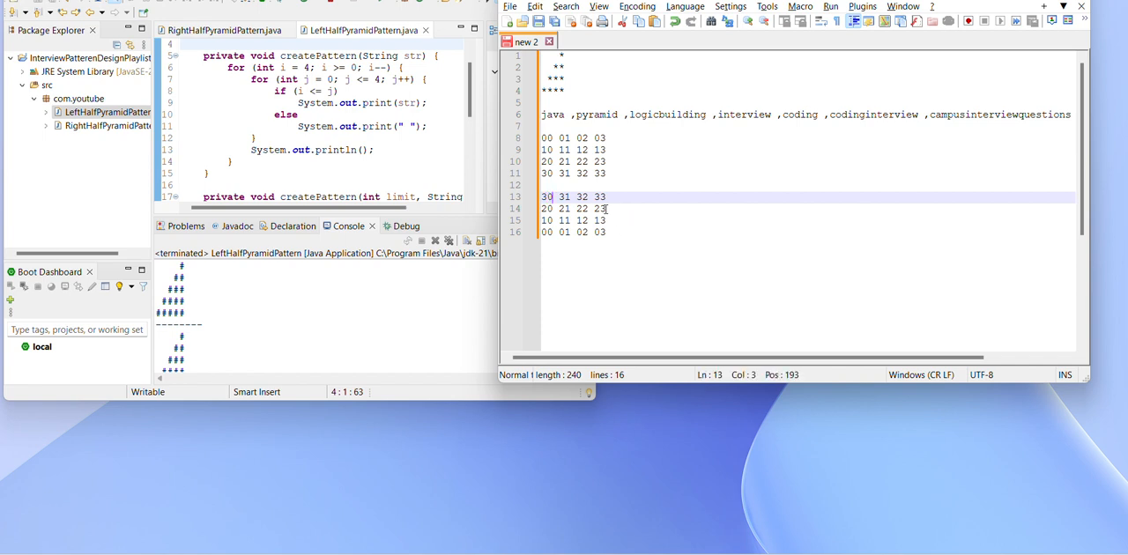
left_click(606, 196)
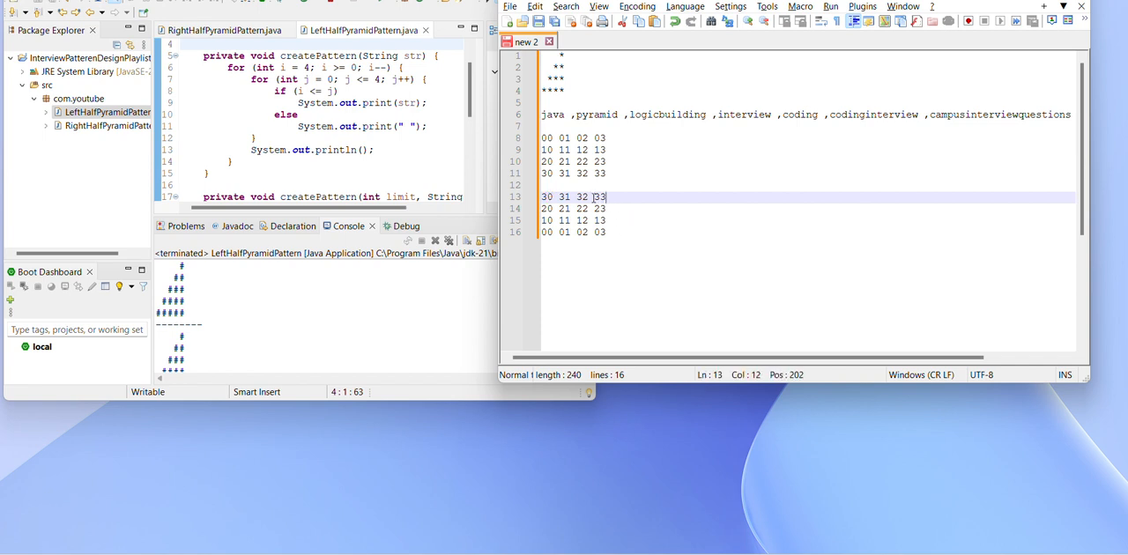
type("*")
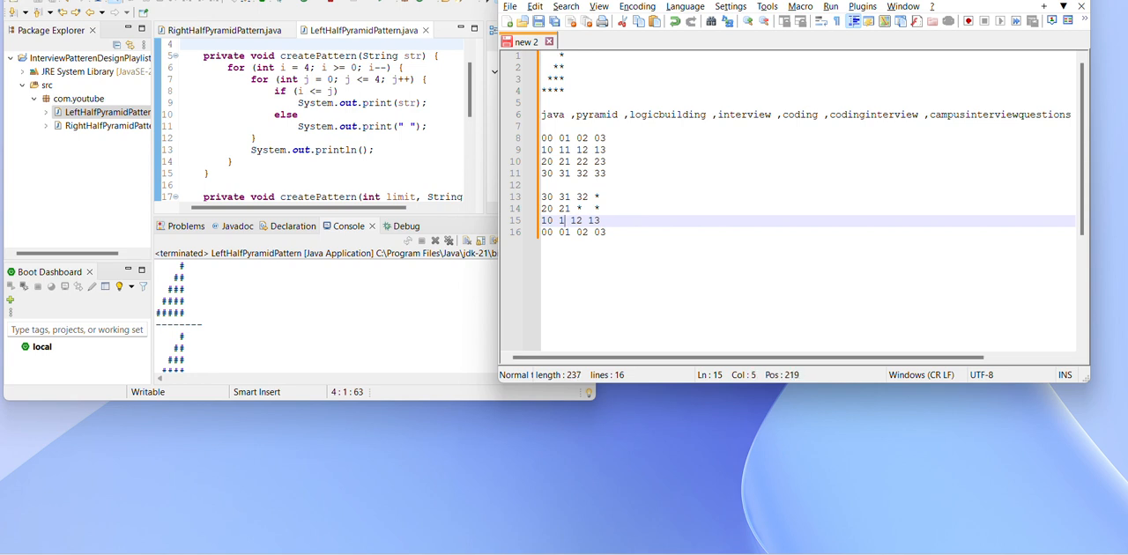
type("*")
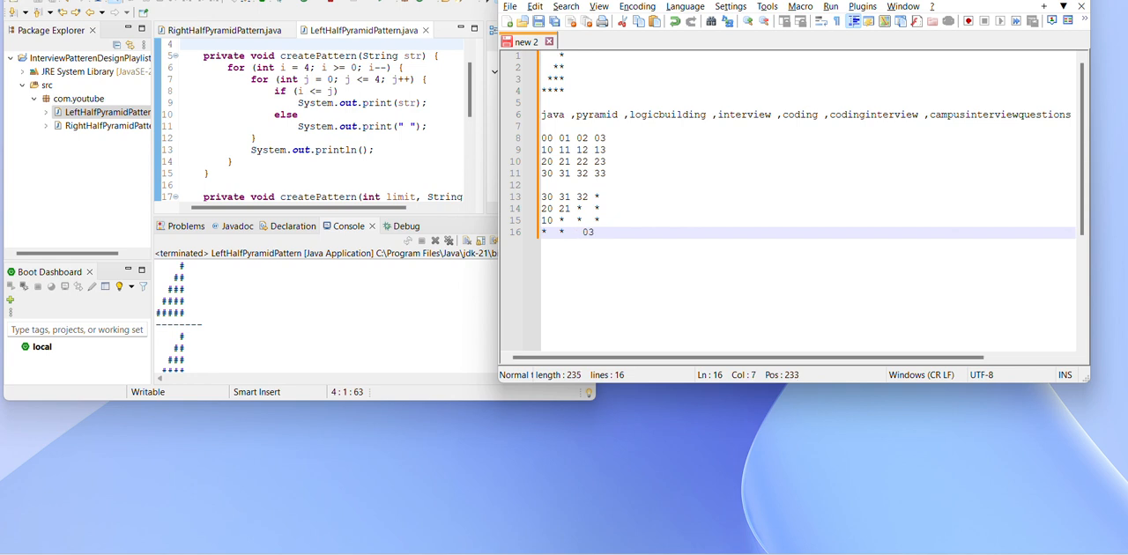
type("*")
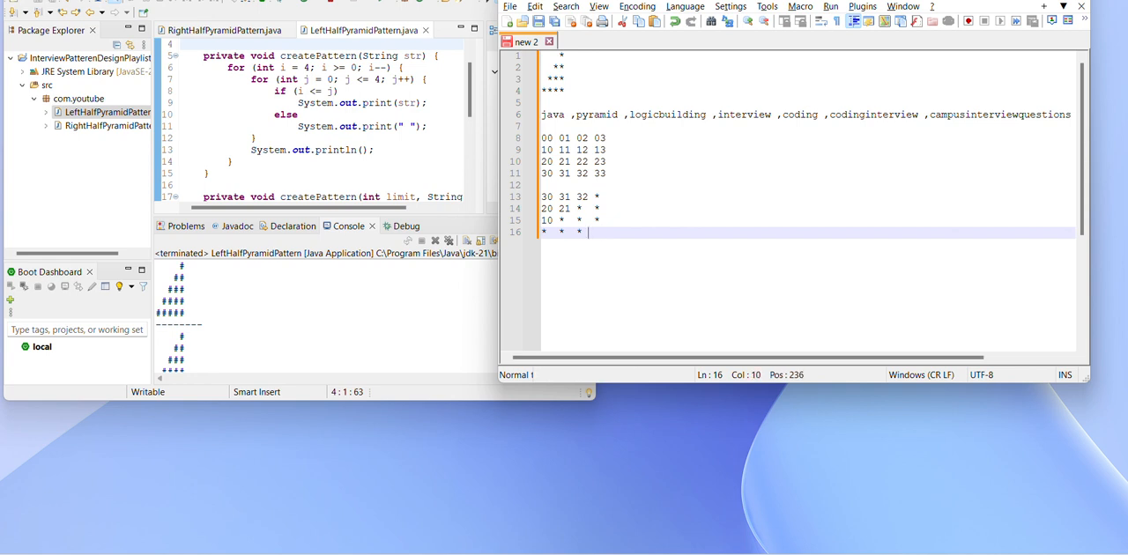
type("*")
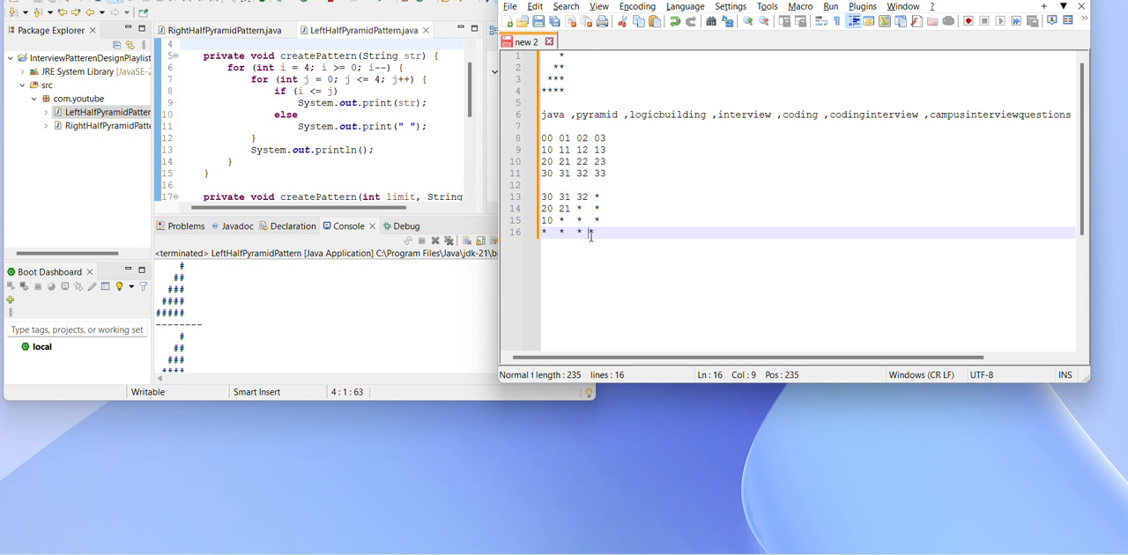
type("*")
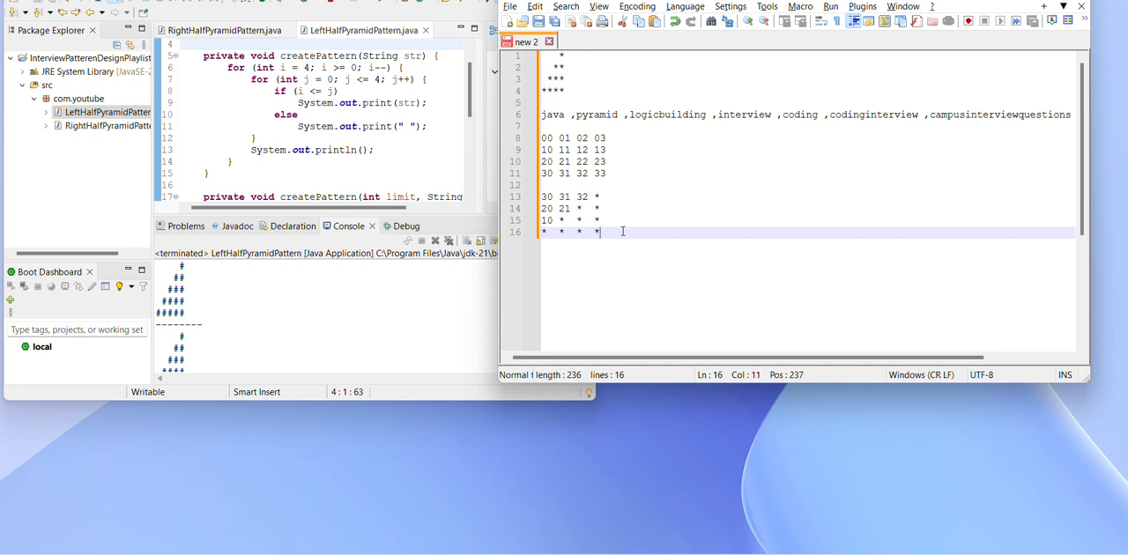